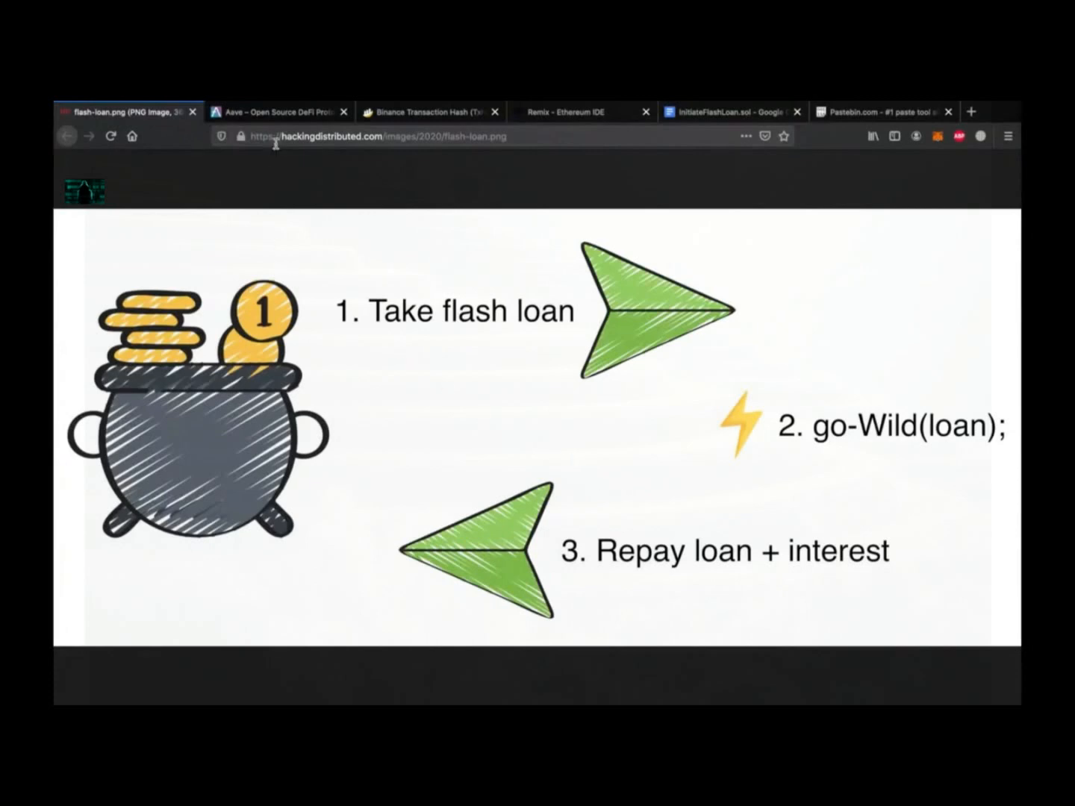
# Step: Bring up Aave's Flash Loans page and highlight the 'What are Flash Loans?' explanation text
pyautogui.click(281, 110)
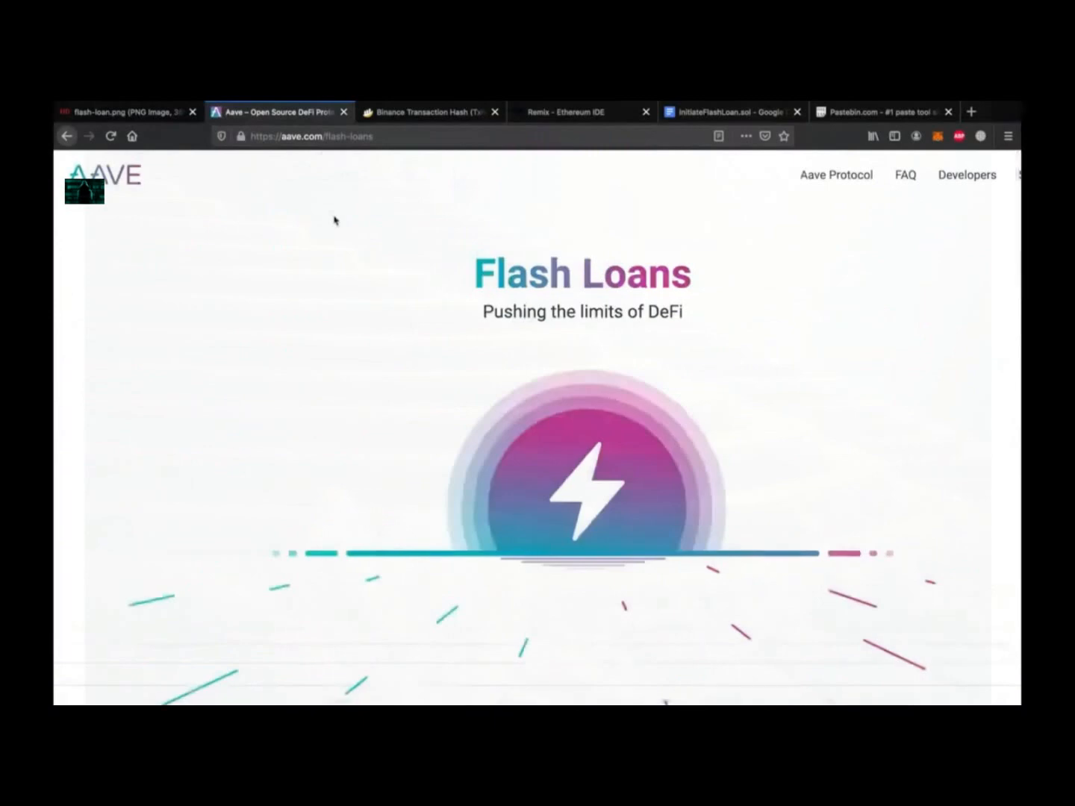
pyautogui.moveTo(346, 273)
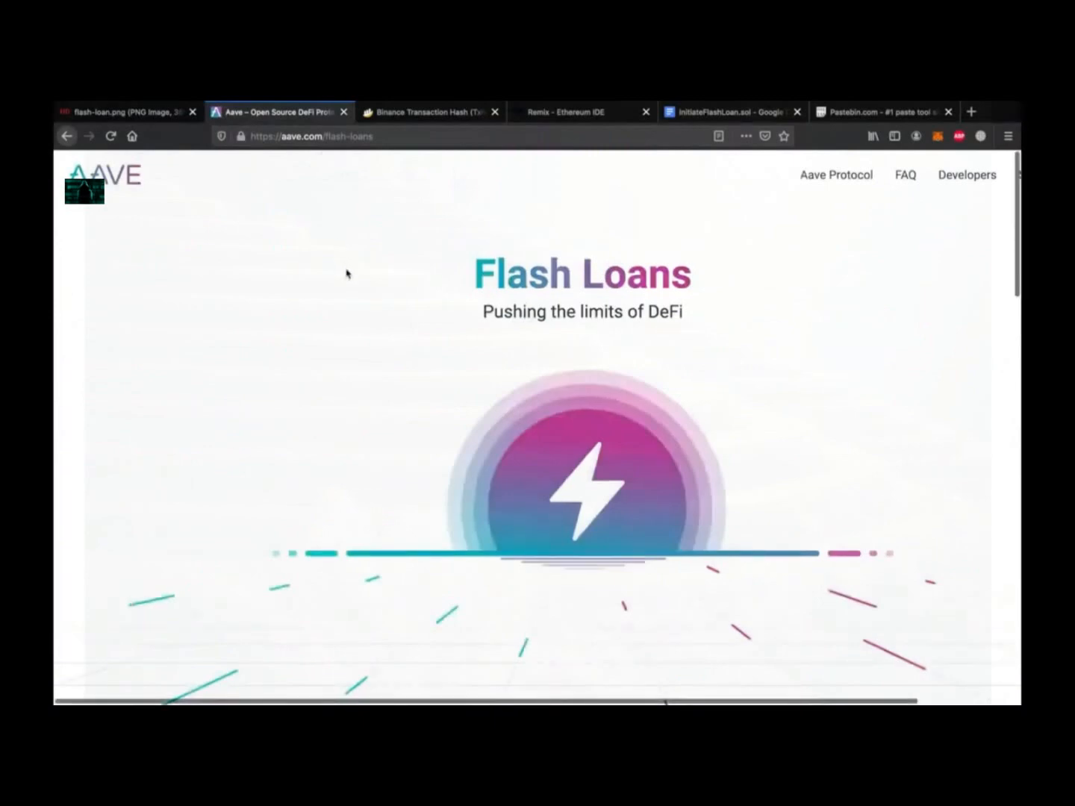
pyautogui.scroll(-3)
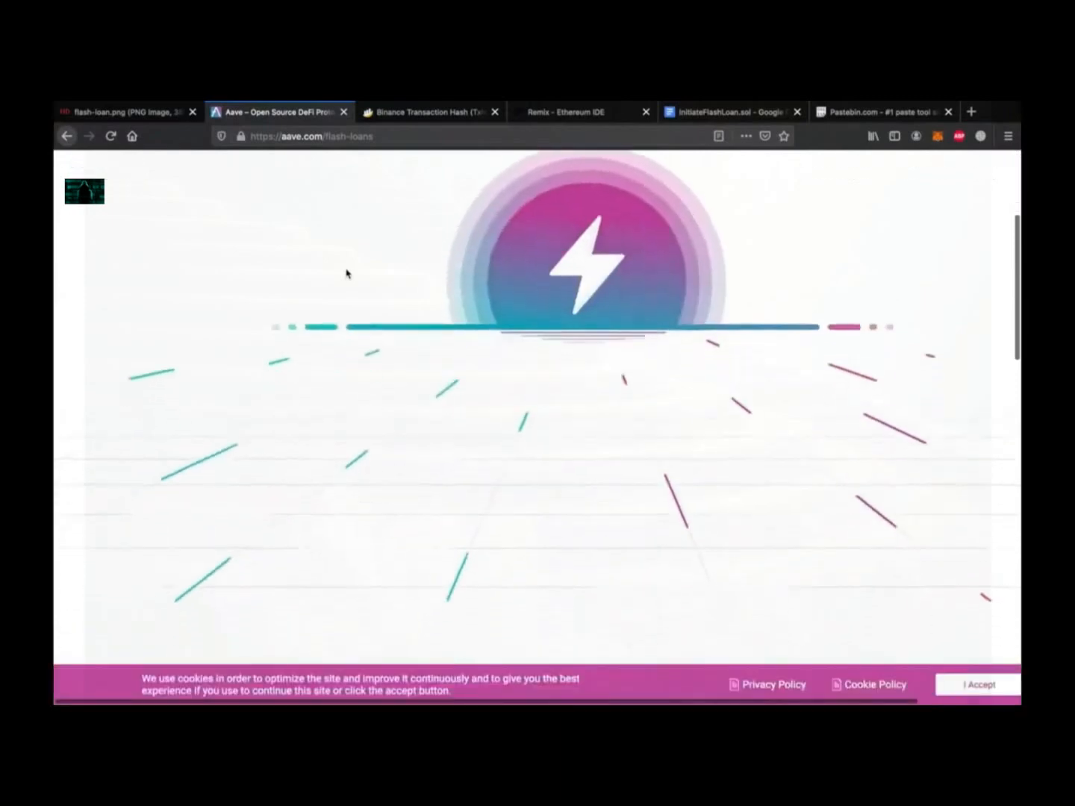
pyautogui.scroll(-3)
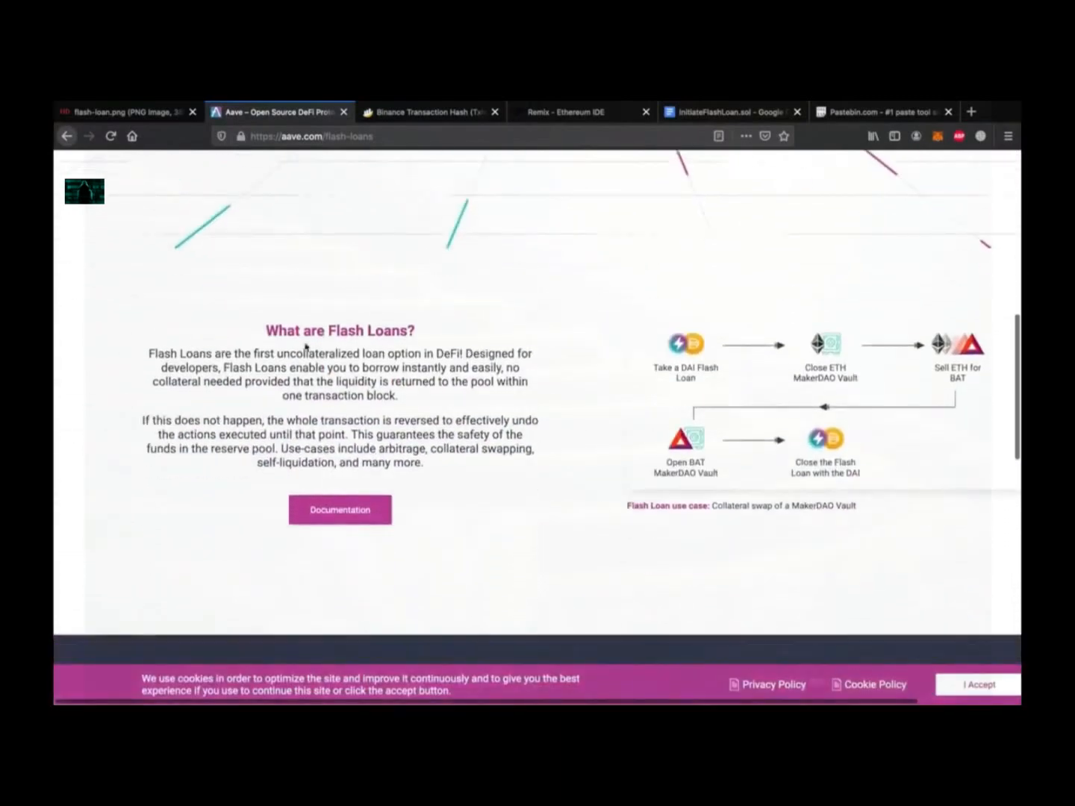
pyautogui.moveTo(149, 353); pyautogui.dragTo(221, 368)
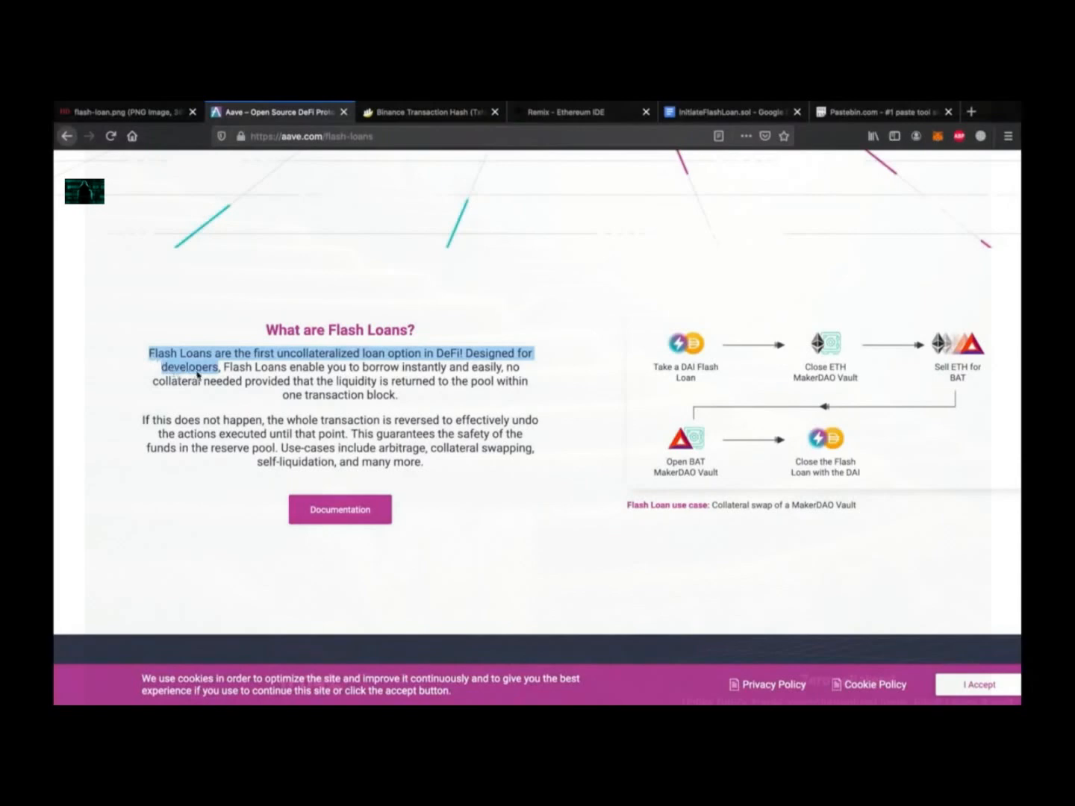
pyautogui.moveTo(197, 373); pyautogui.dragTo(409, 396)
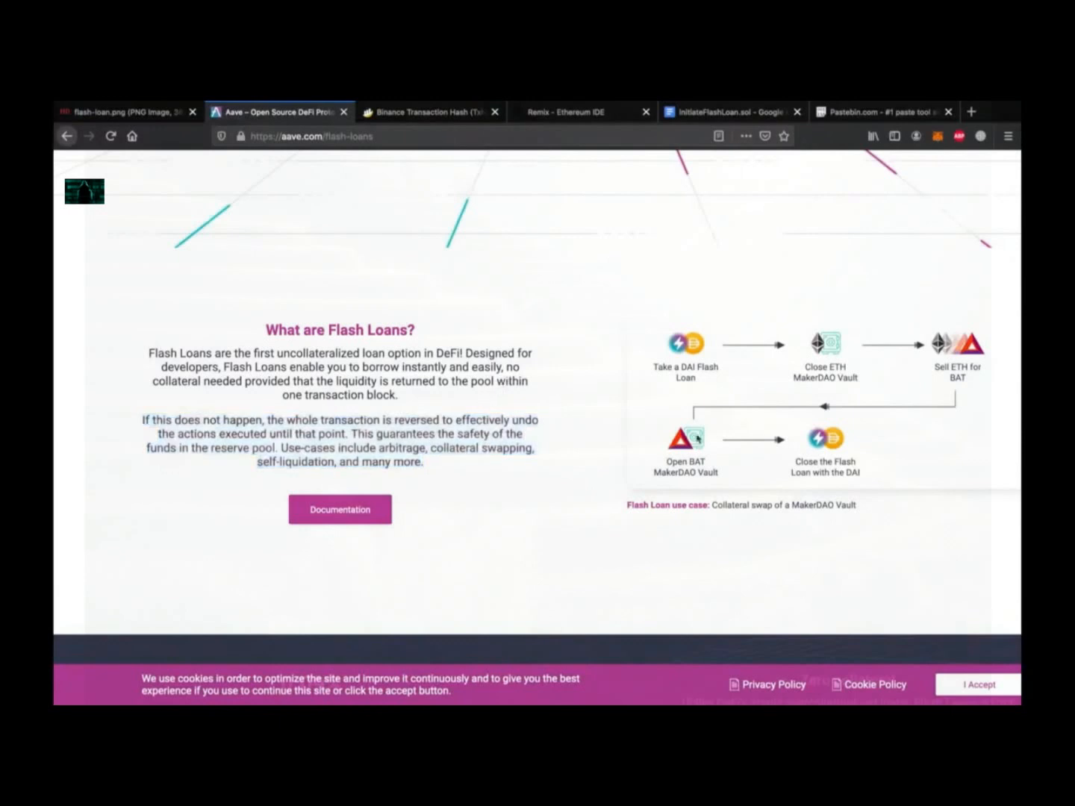
pyautogui.moveTo(511, 346)
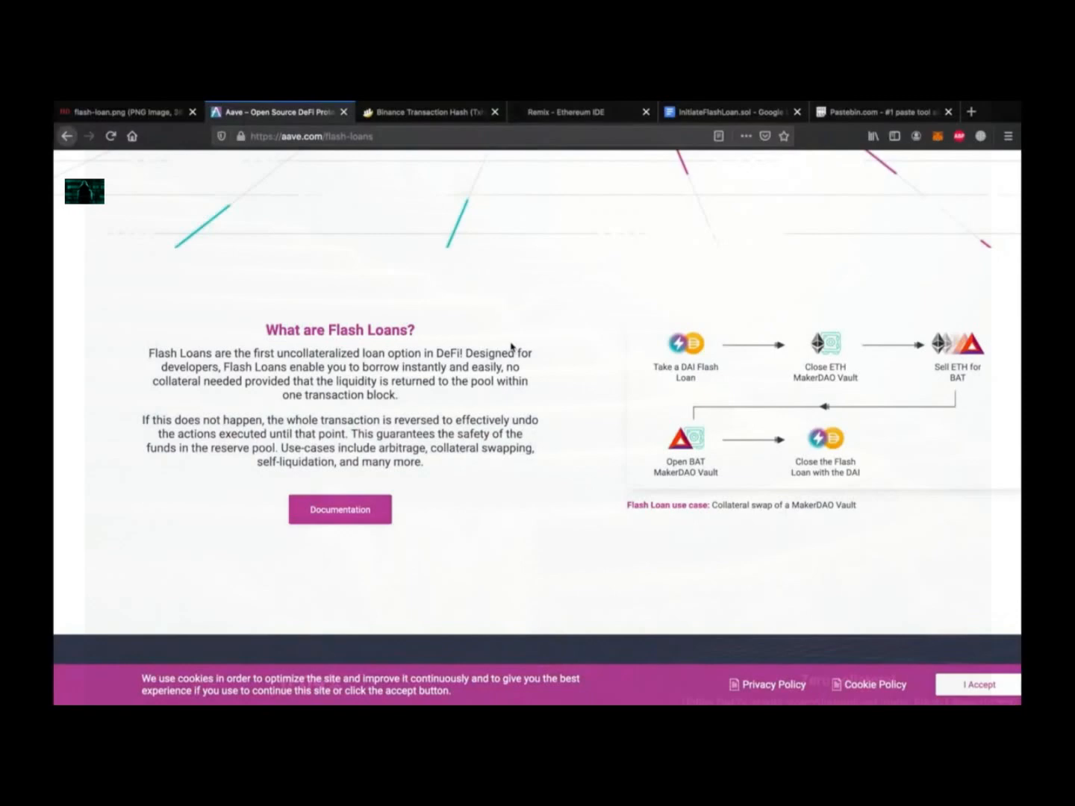
pyautogui.moveTo(427, 140)
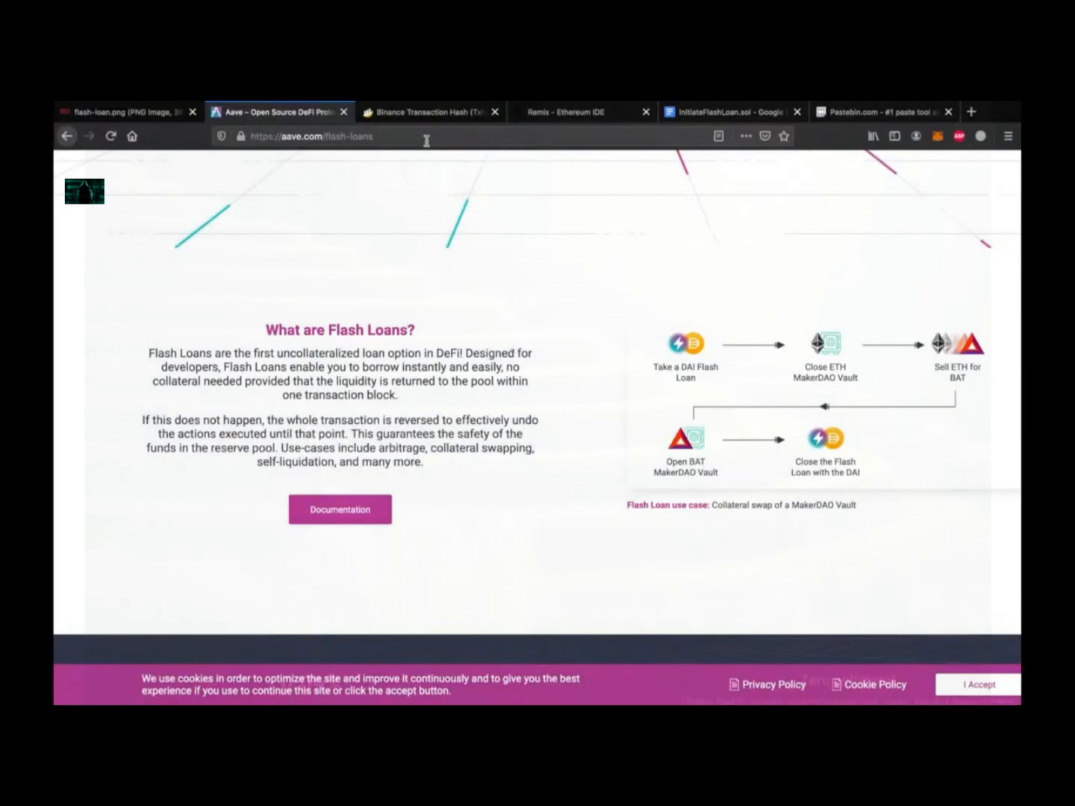
# Step: Review the successful flash loan transaction on BscScan, going through its Tokens Transferred list
pyautogui.click(430, 110)
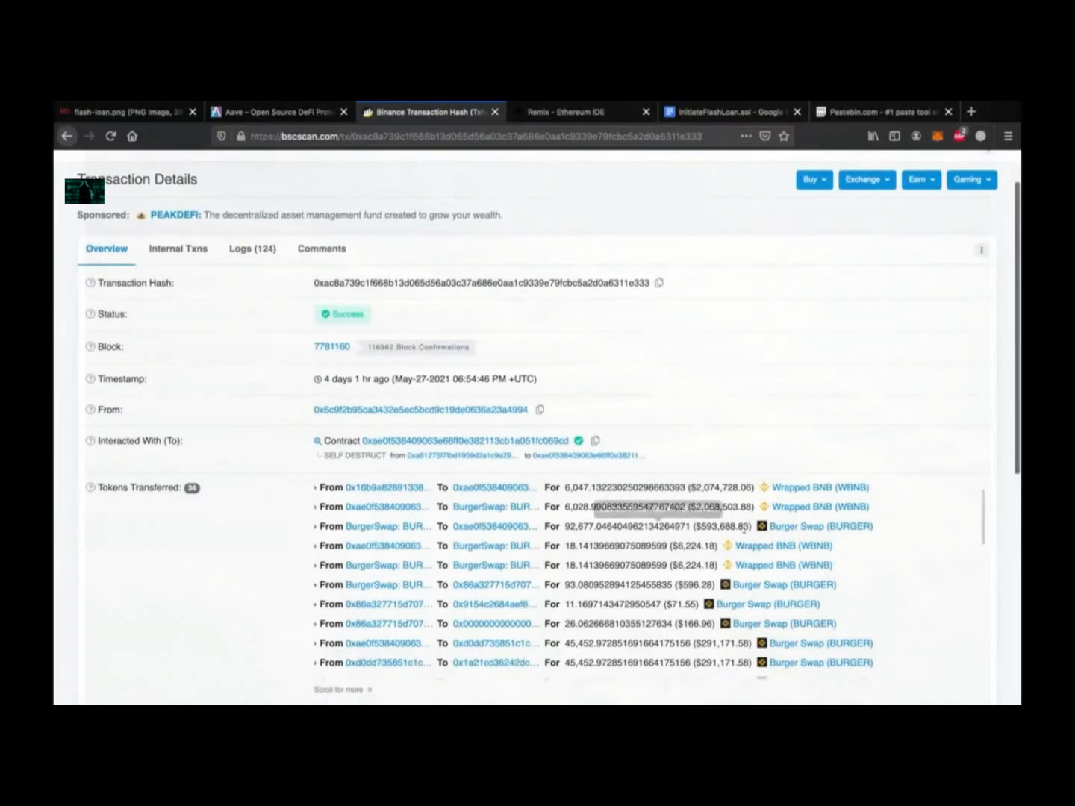
pyautogui.moveTo(657, 487)
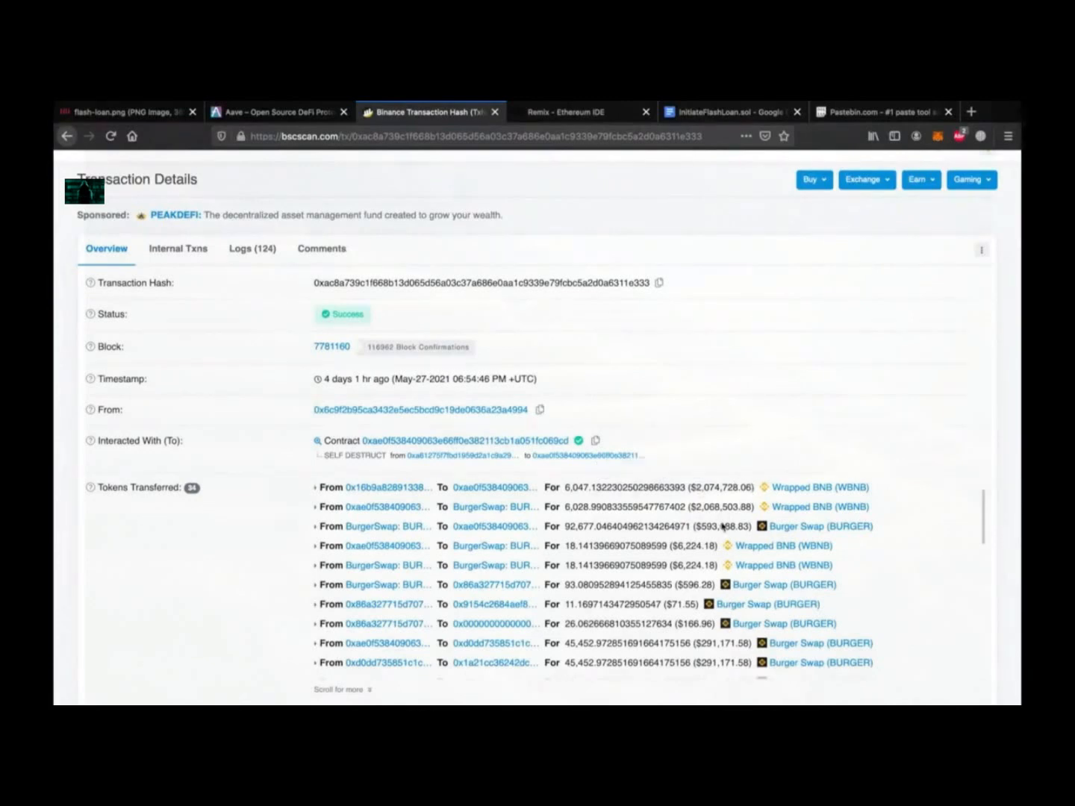
pyautogui.scroll(-3)
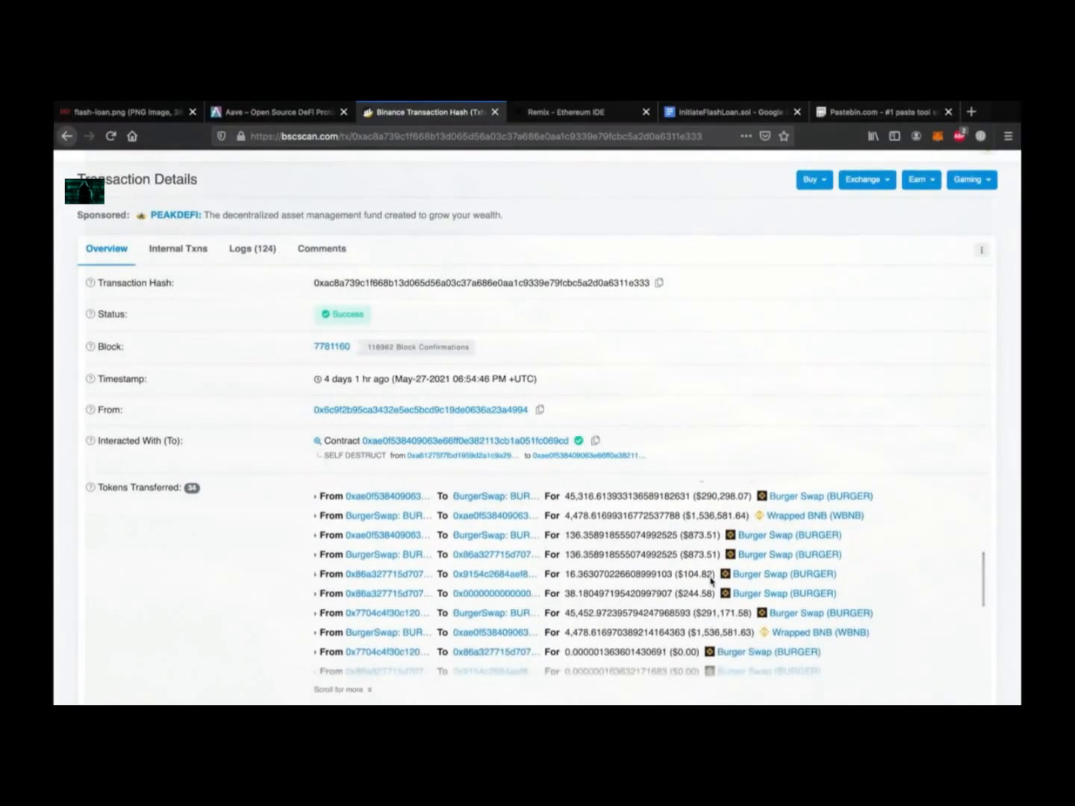
pyautogui.scroll(-3)
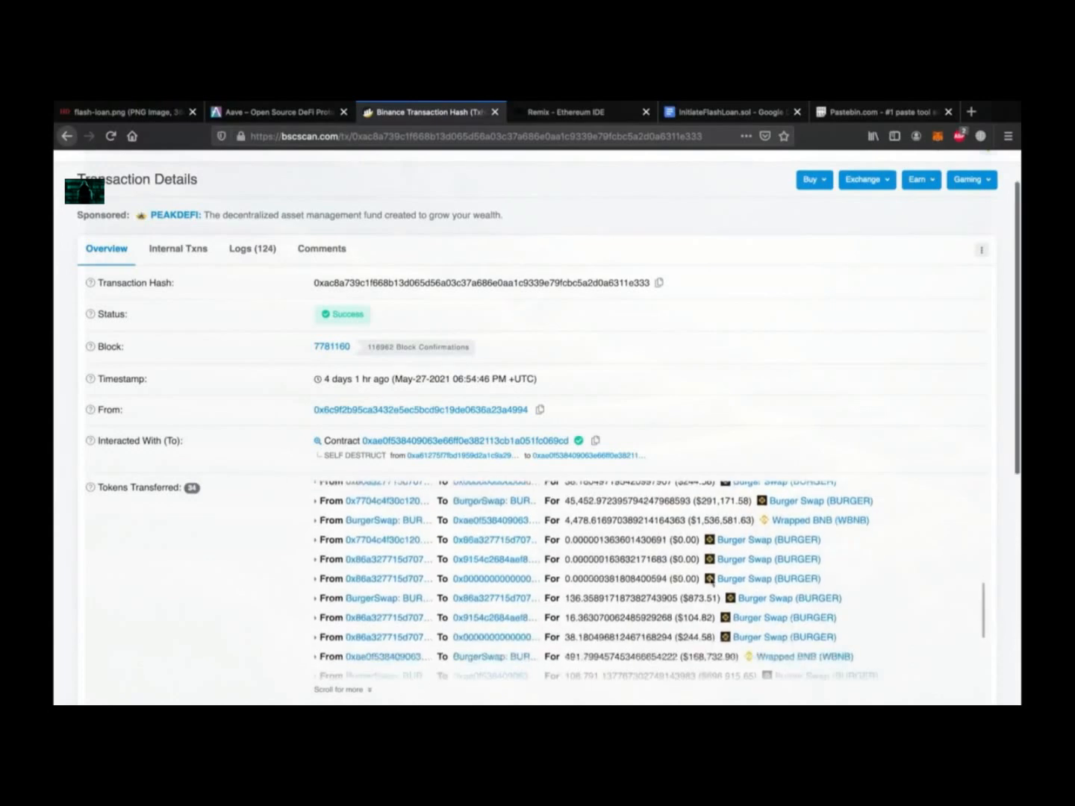
pyautogui.scroll(-3)
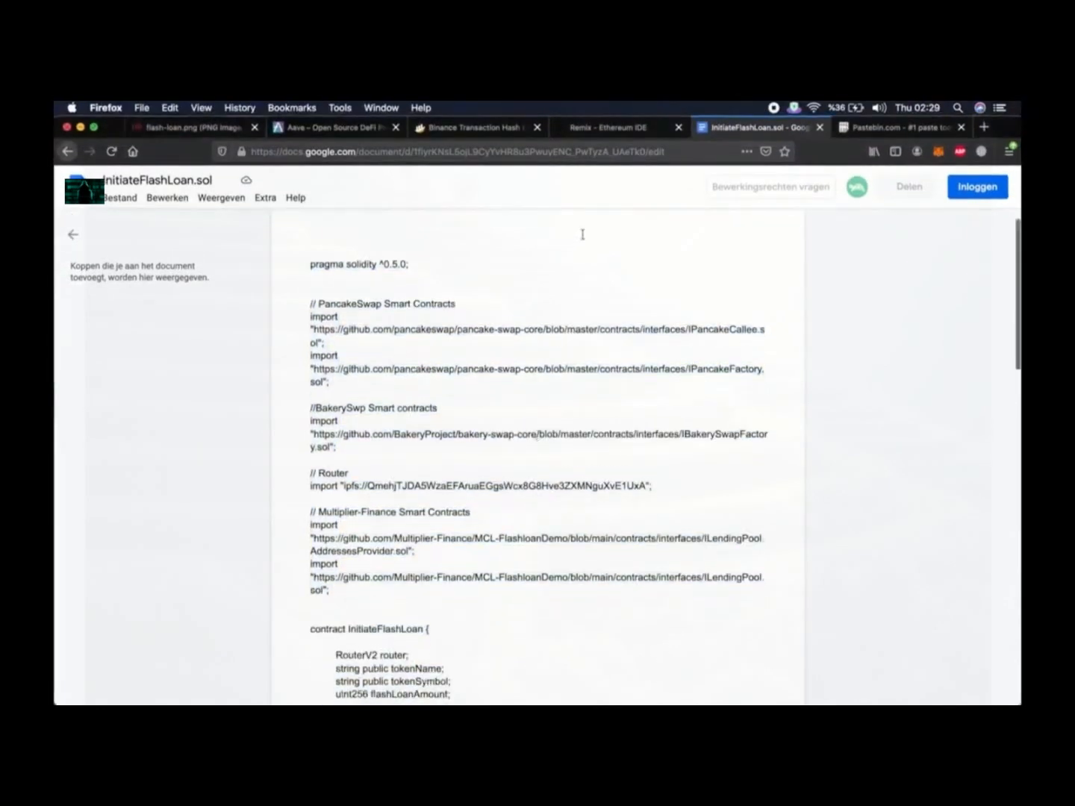
# Step: Review the InitiateFlashLoan.sol contract code in the Google Docs document
pyautogui.click(609, 127)
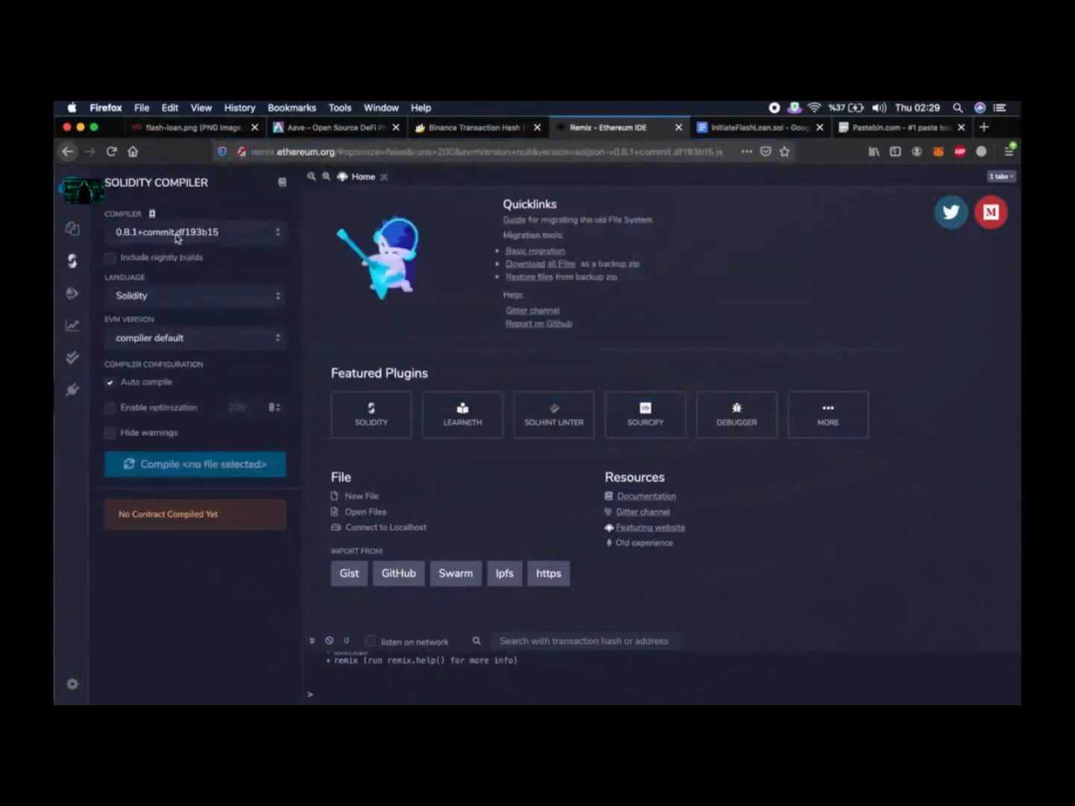
# Step: Set the Solidity compiler to 0.5.0+commit.1d4f565a and show the workspace file explorer
pyautogui.click(194, 233)
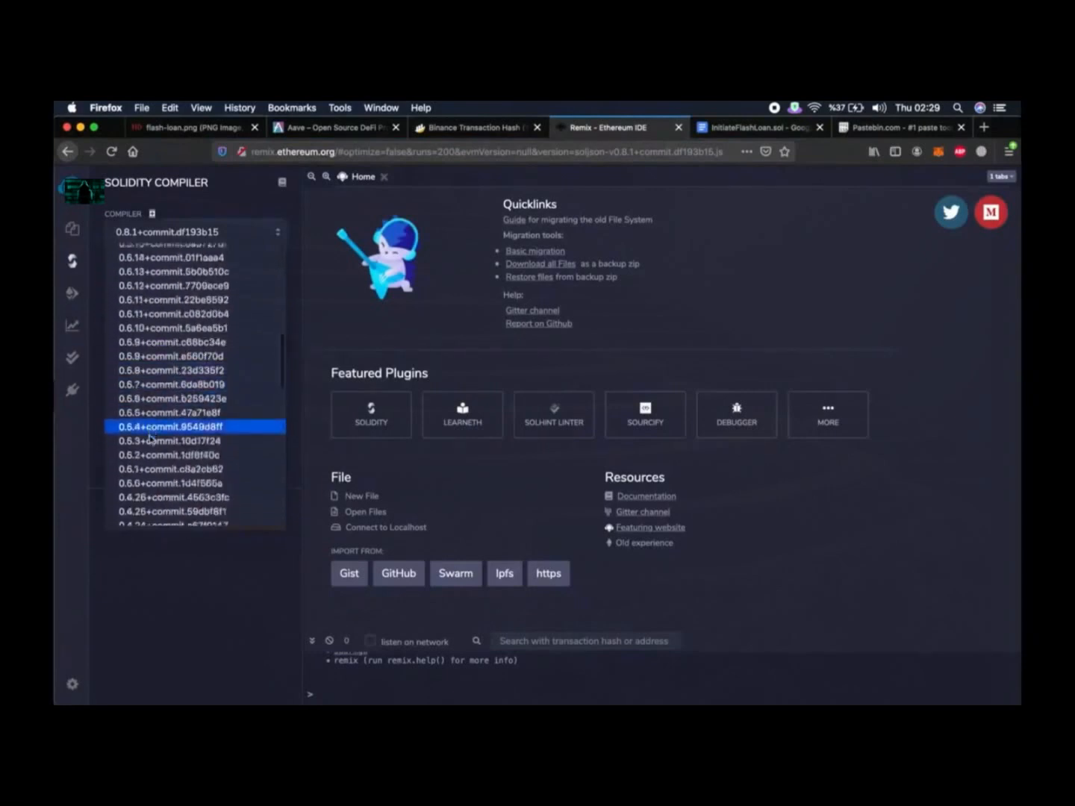
pyautogui.click(172, 483)
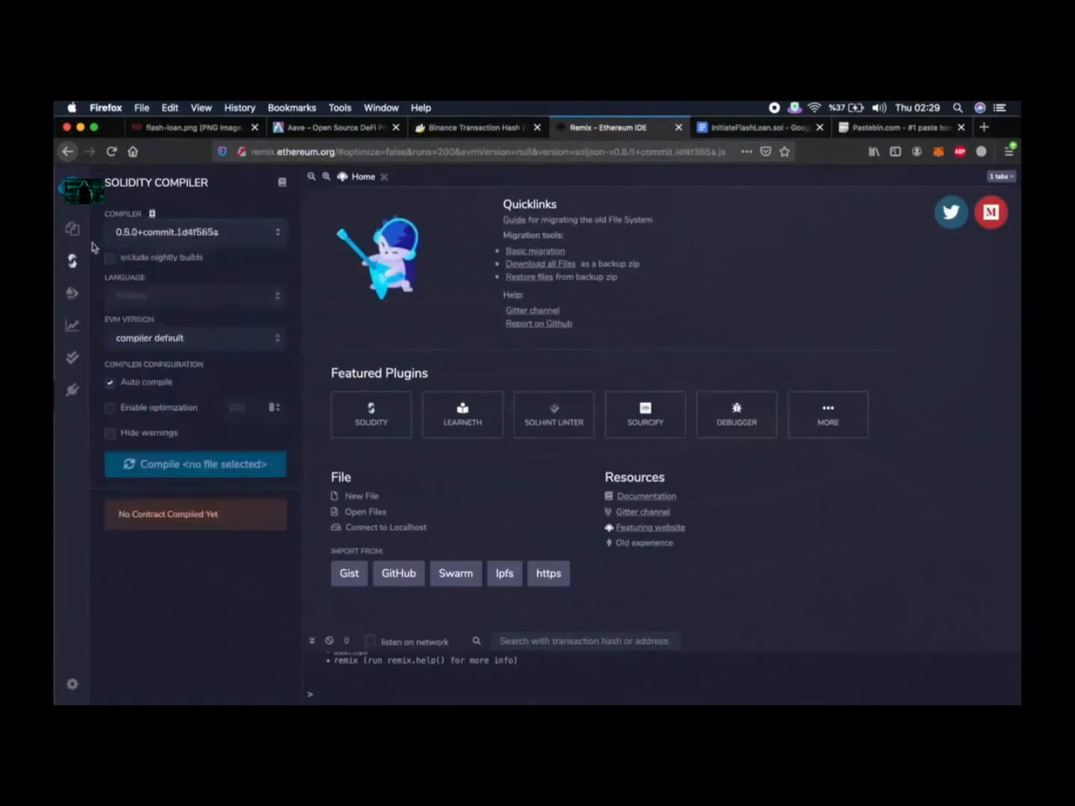
pyautogui.click(72, 230)
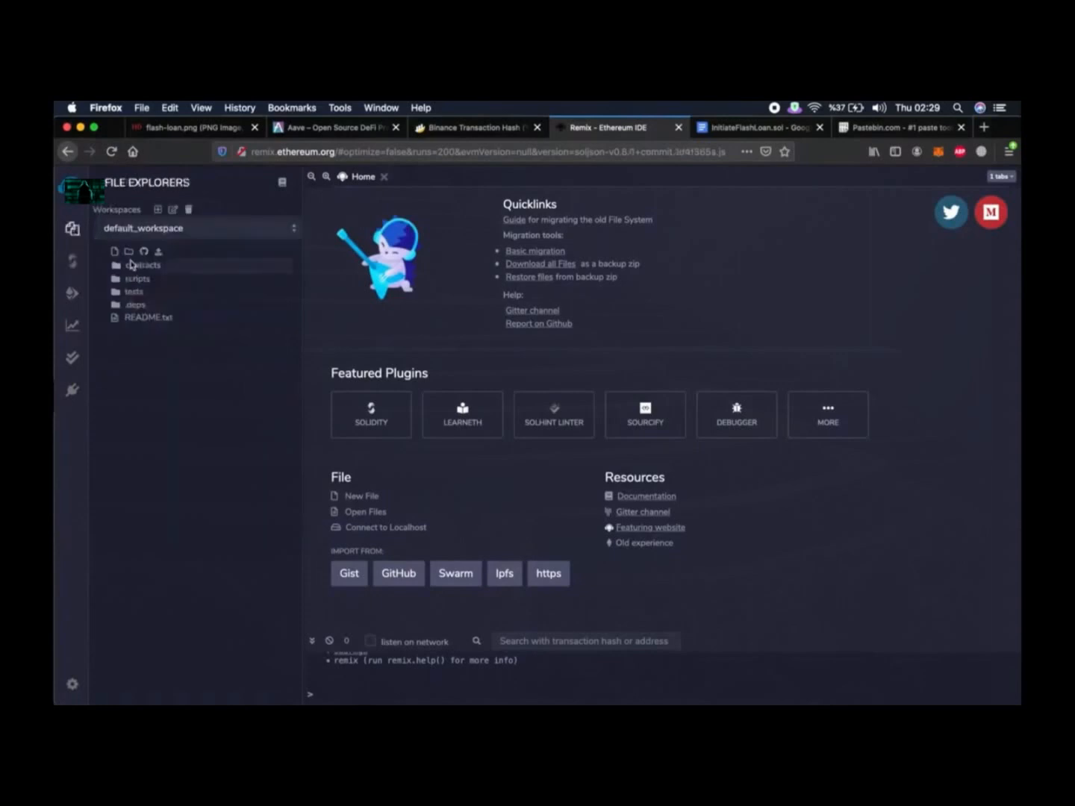
# Step: Create a new InitiateFlashLoan.sol file inside the contracts folder
pyautogui.click(146, 266)
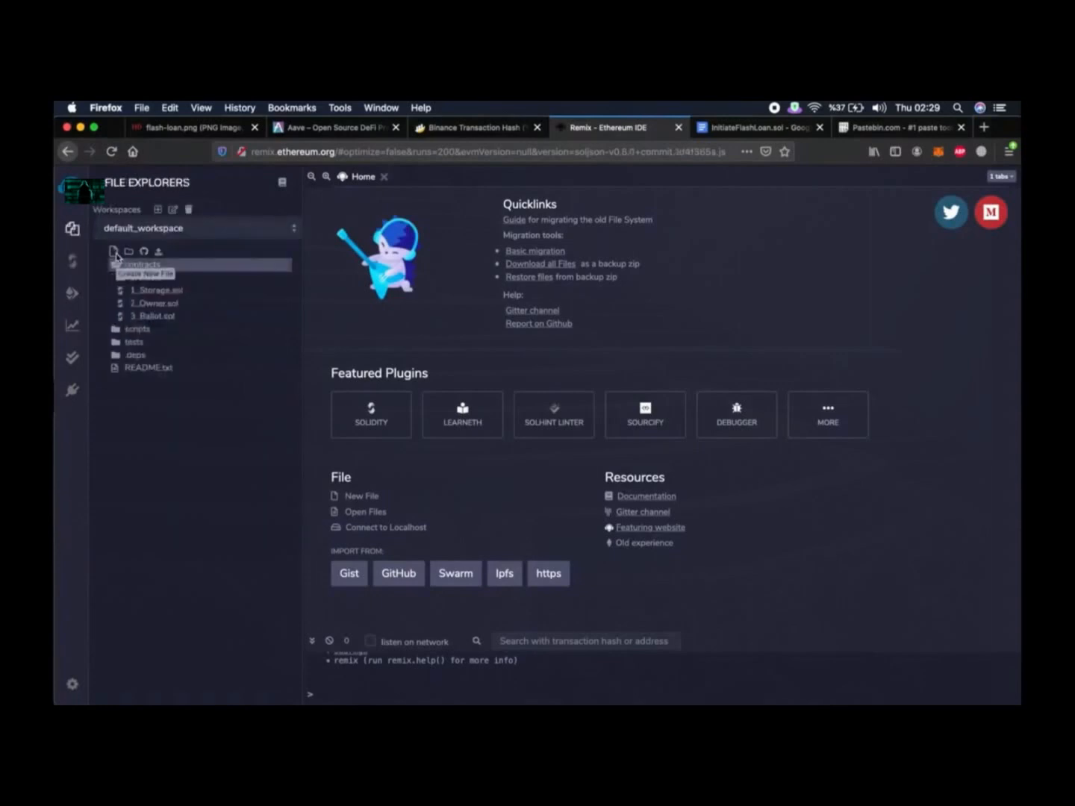
pyautogui.click(113, 251)
pyautogui.write('InitiateFlashLoan.sol')
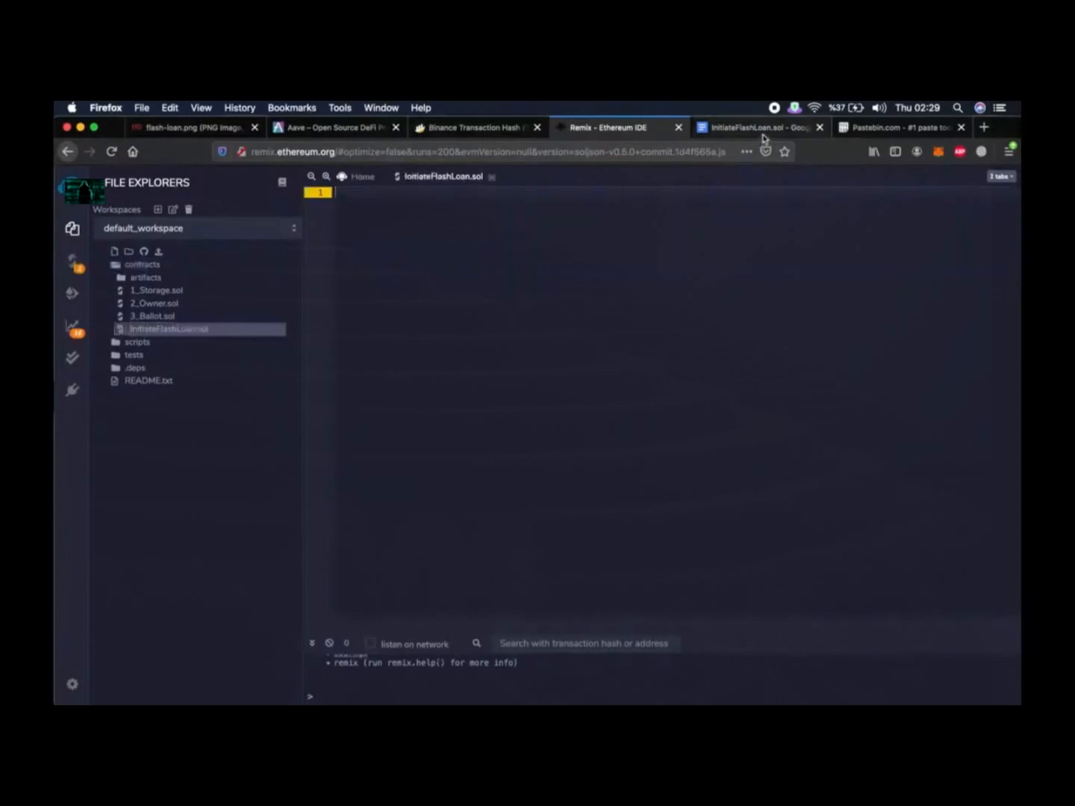
# Step: Copy the contract code from Google Docs into the empty InitiateFlashLoan.sol file
pyautogui.click(759, 127)
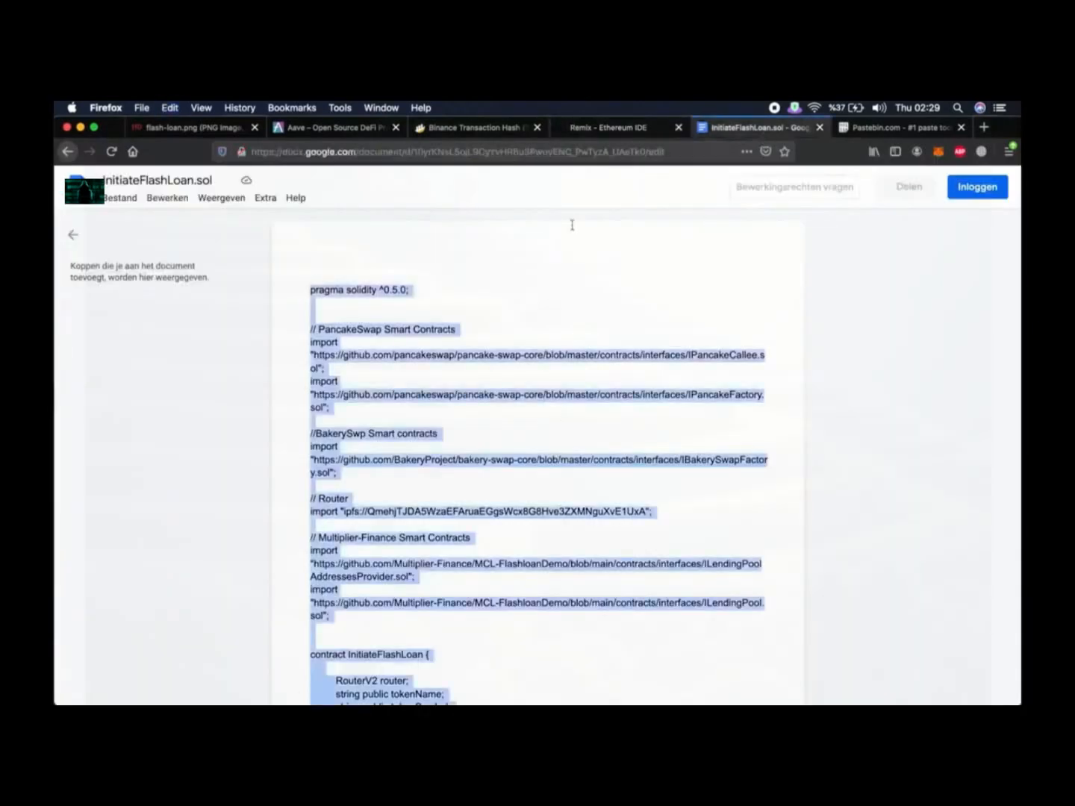
pyautogui.click(610, 126)
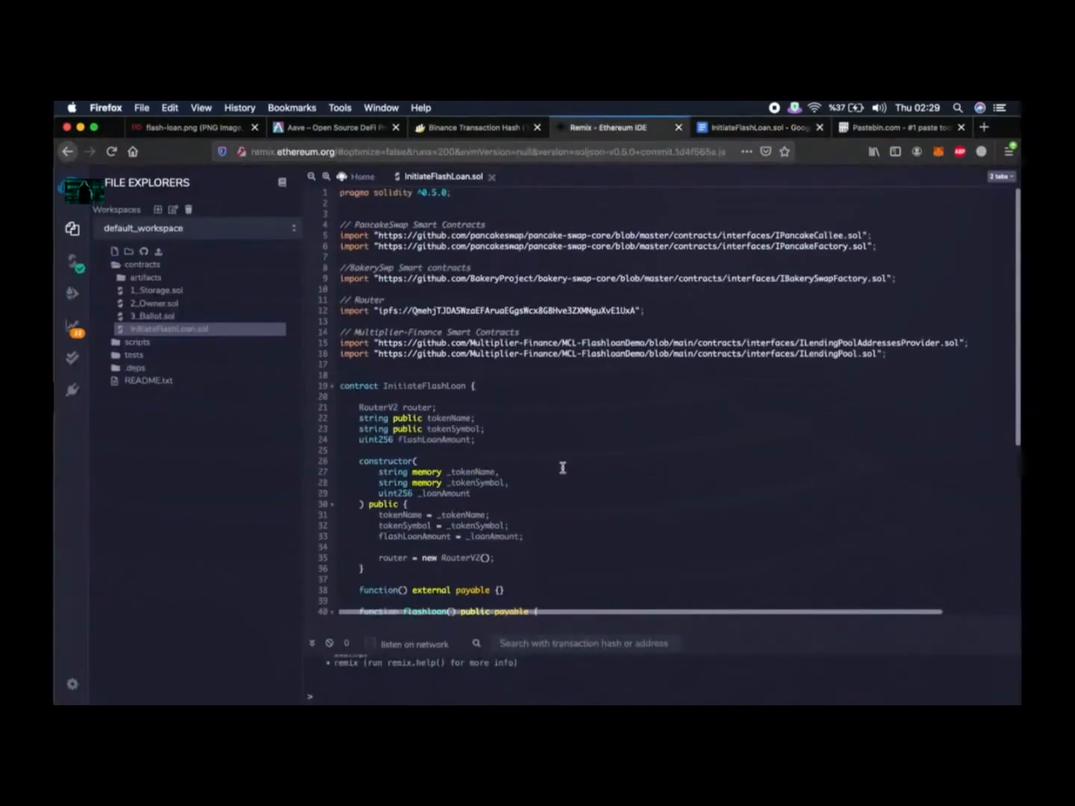
# Step: Compile InitiateFlashLoan.sol with compiler 0.5.0
pyautogui.click(72, 262)
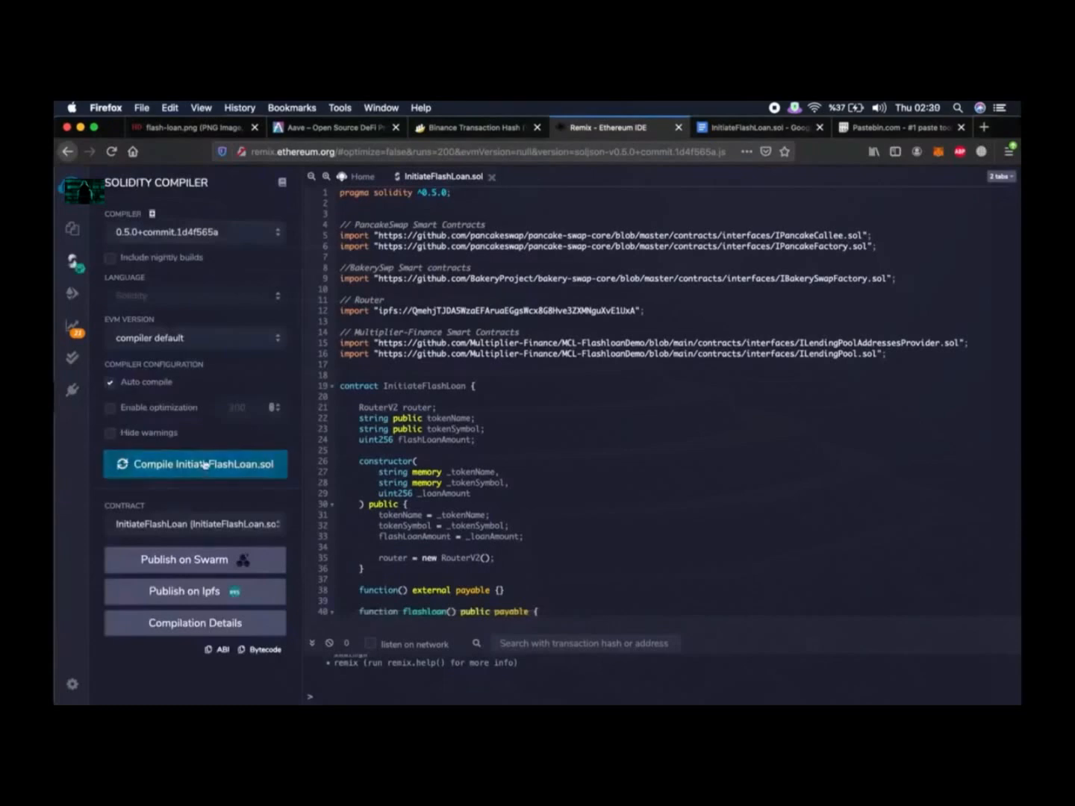
pyautogui.click(194, 463)
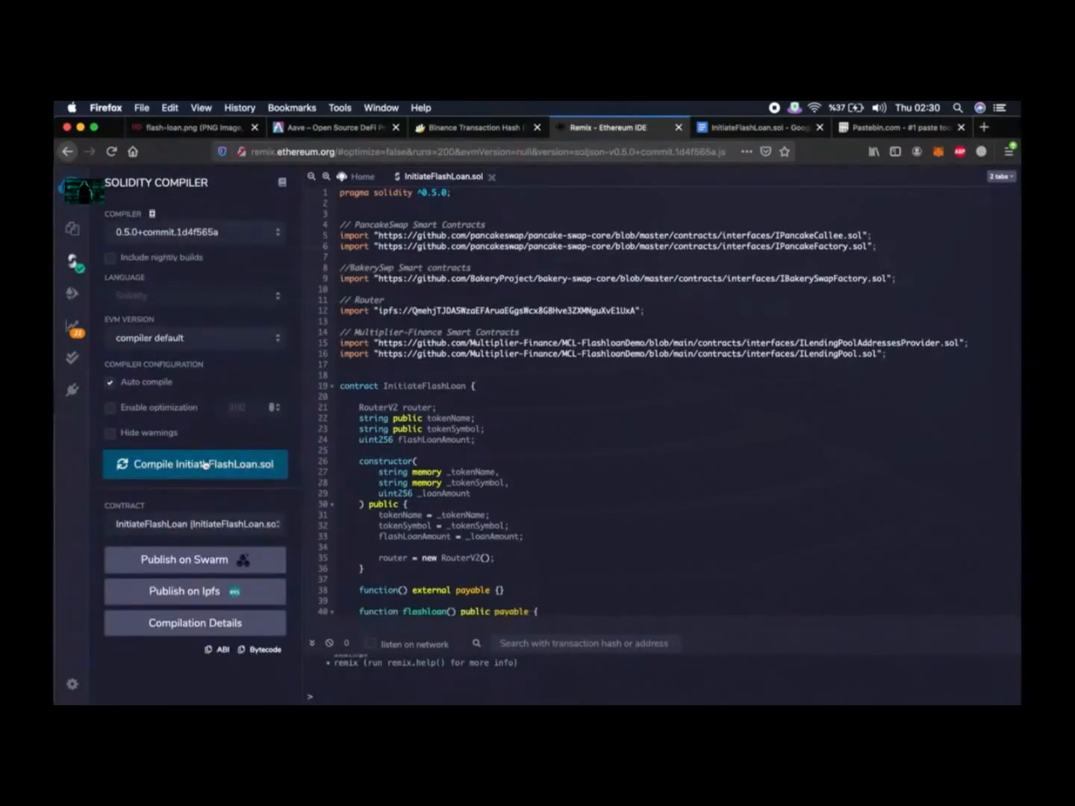
pyautogui.moveTo(72, 293)
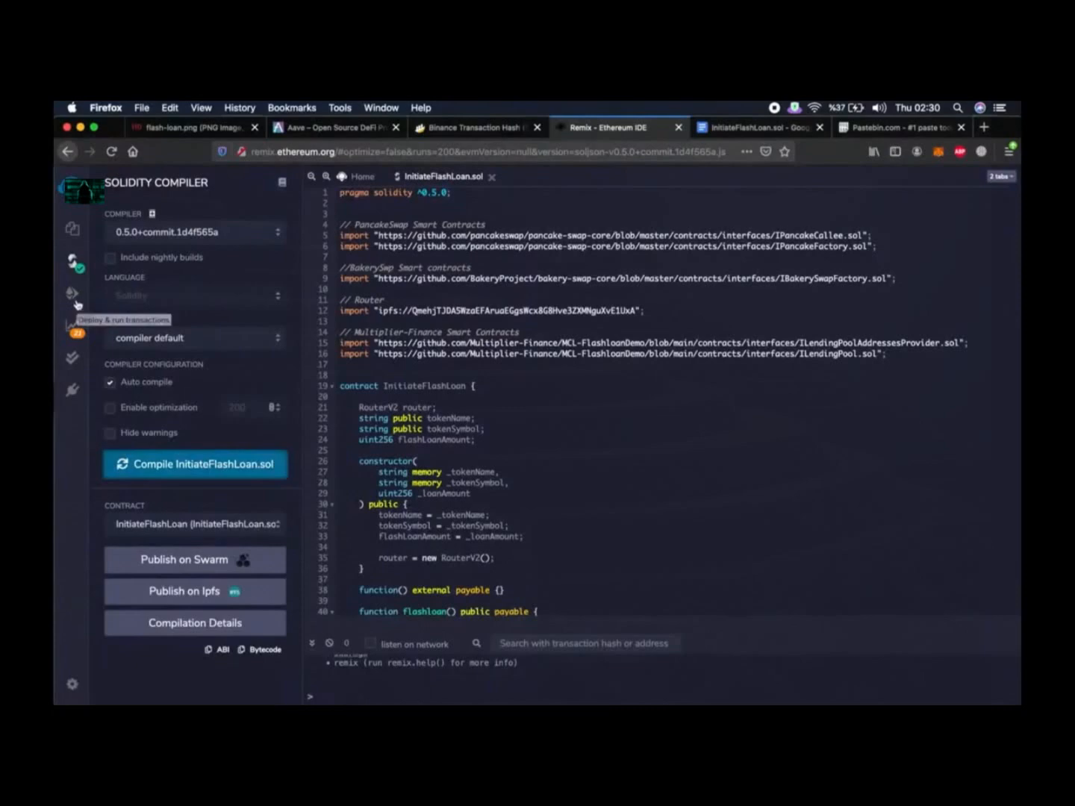
# Step: Set the deployment environment to Injected Web3 so the MetaMask account on network 56 connects
pyautogui.click(71, 293)
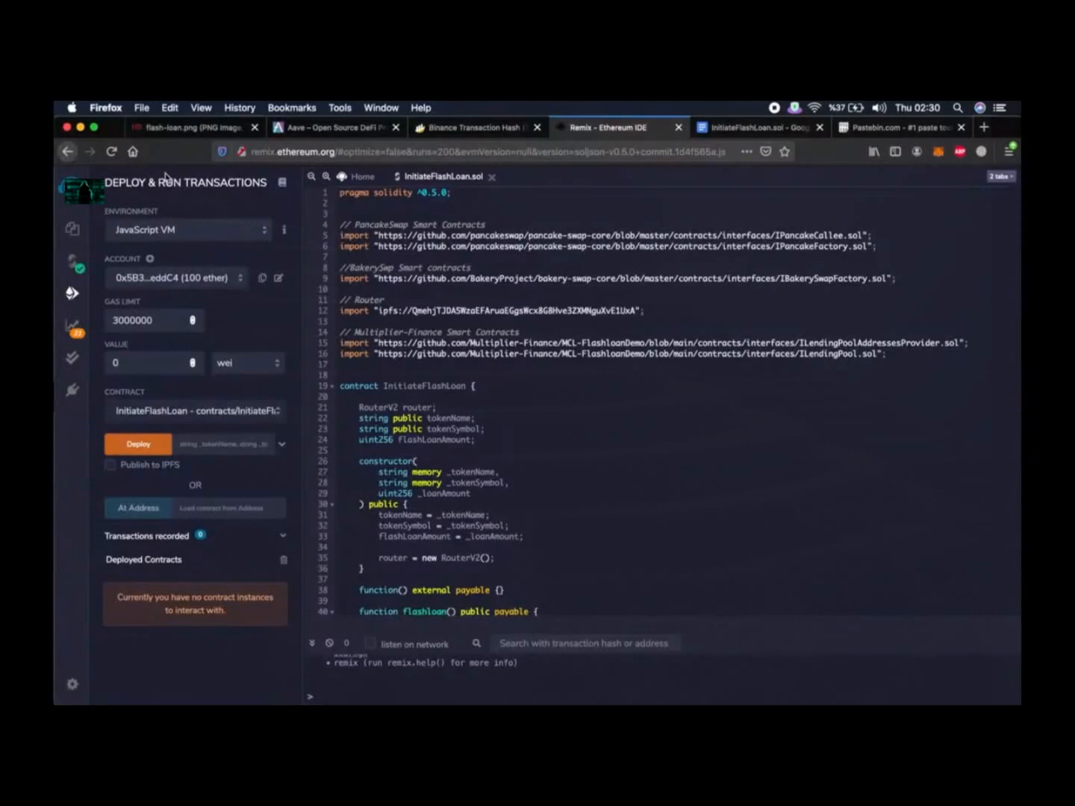
pyautogui.moveTo(237, 318)
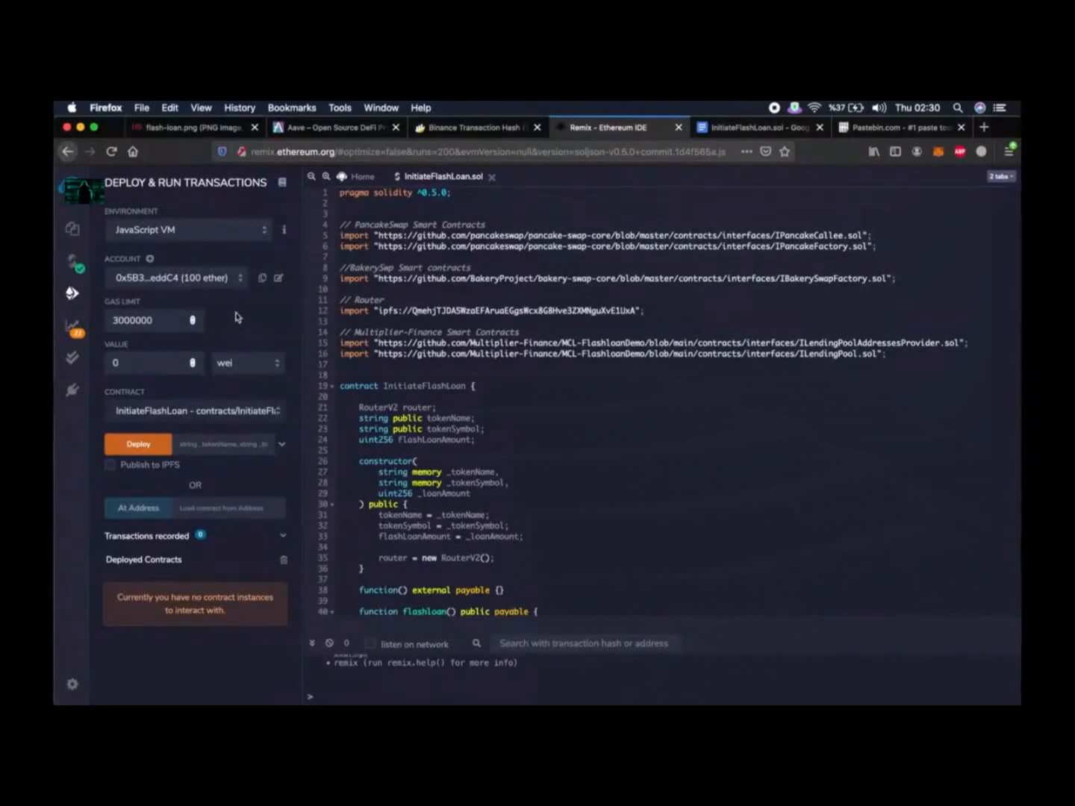
pyautogui.moveTo(201, 227)
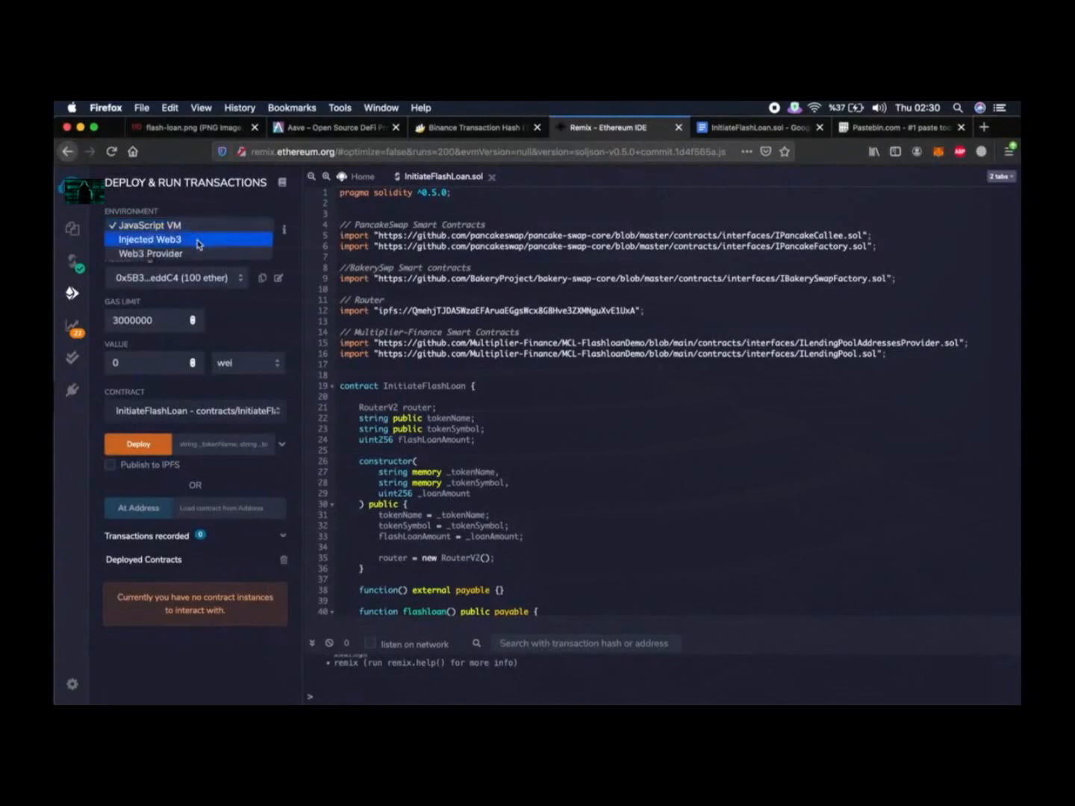
pyautogui.click(149, 239)
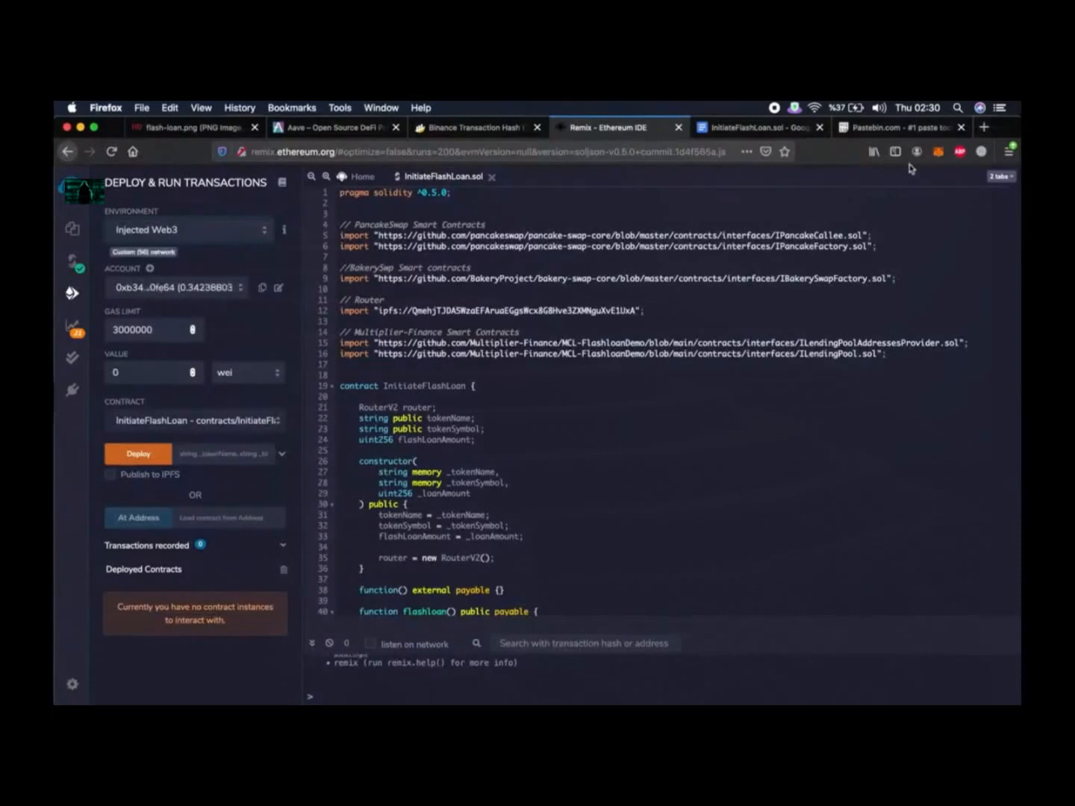
pyautogui.click(938, 152)
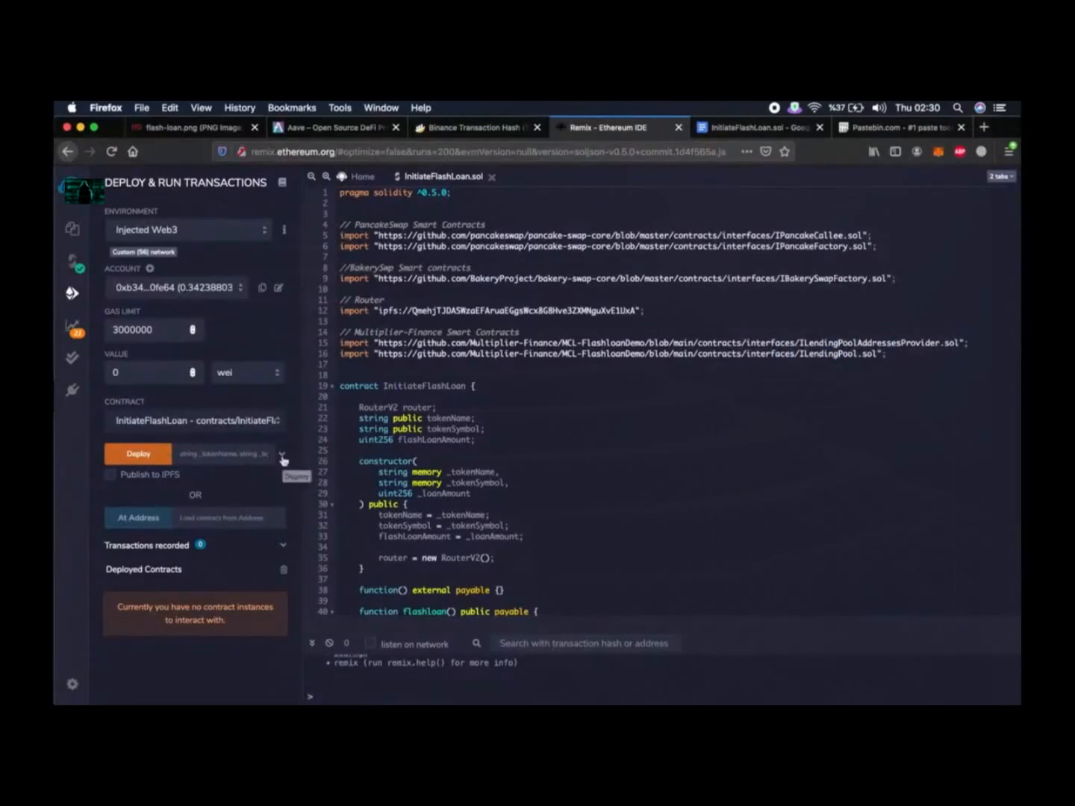
# Step: Enter constructor values: token name 'My Token', symbol 'MYT', and the loan amount
pyautogui.click(282, 457)
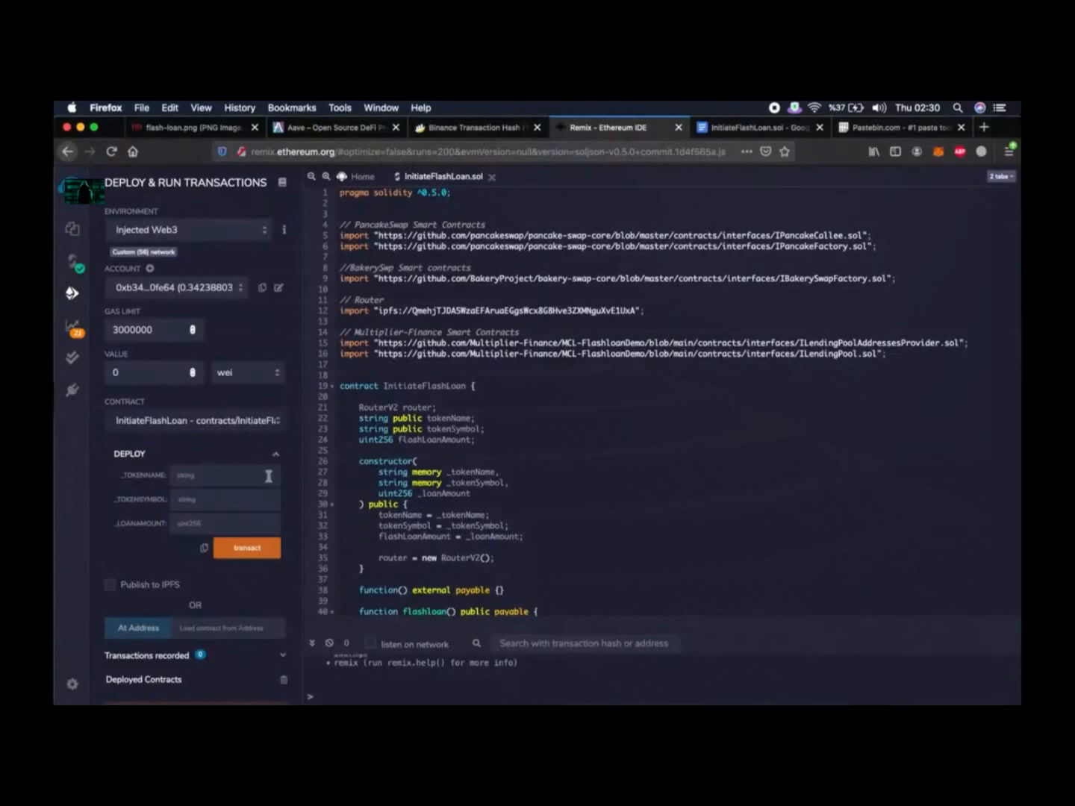
pyautogui.write('M')
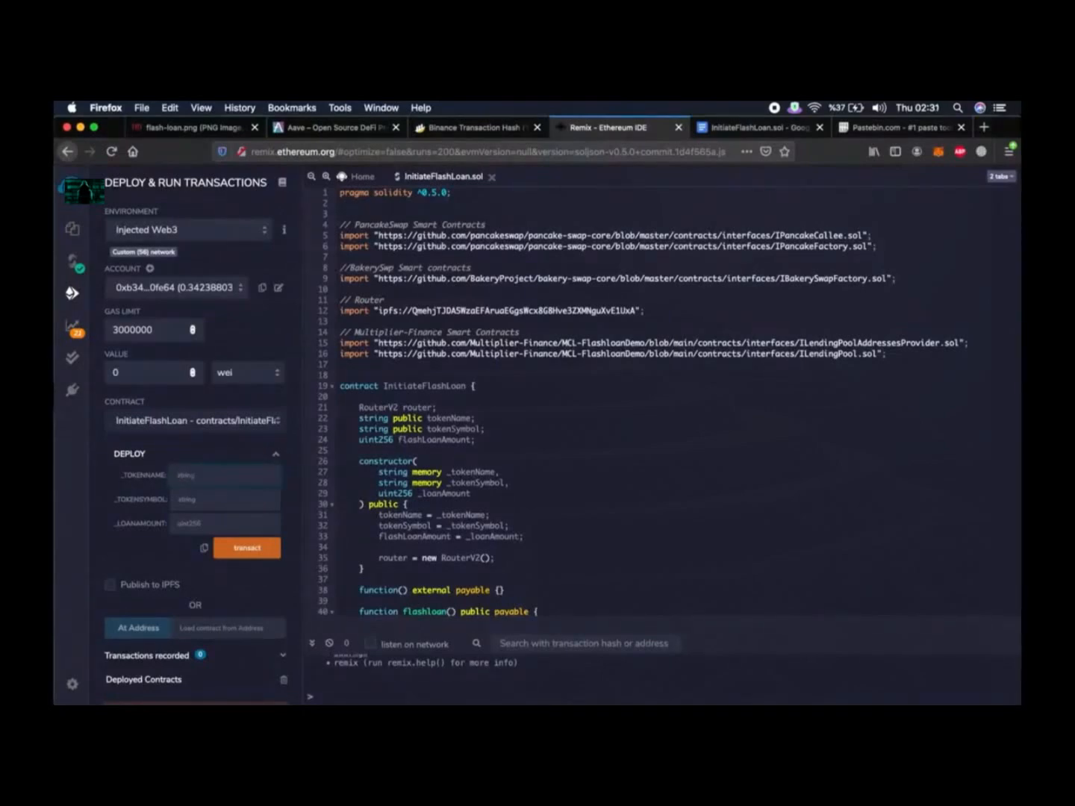
pyautogui.write('My Token')
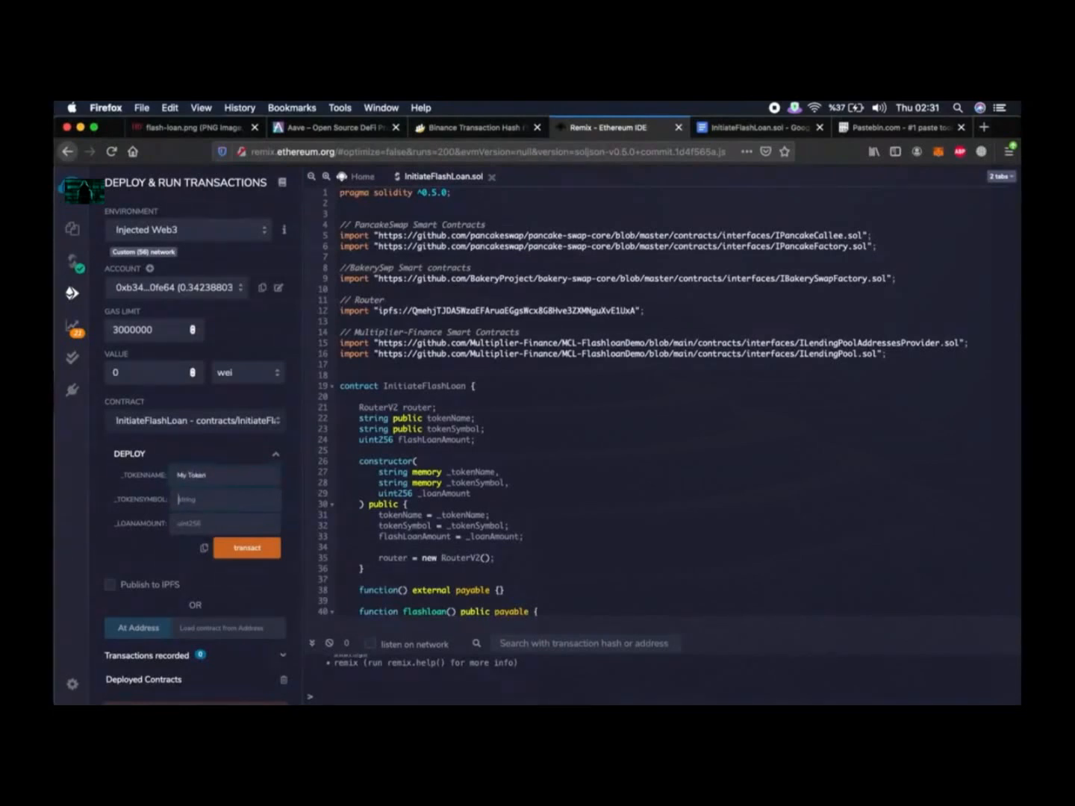
pyautogui.write('MYT')
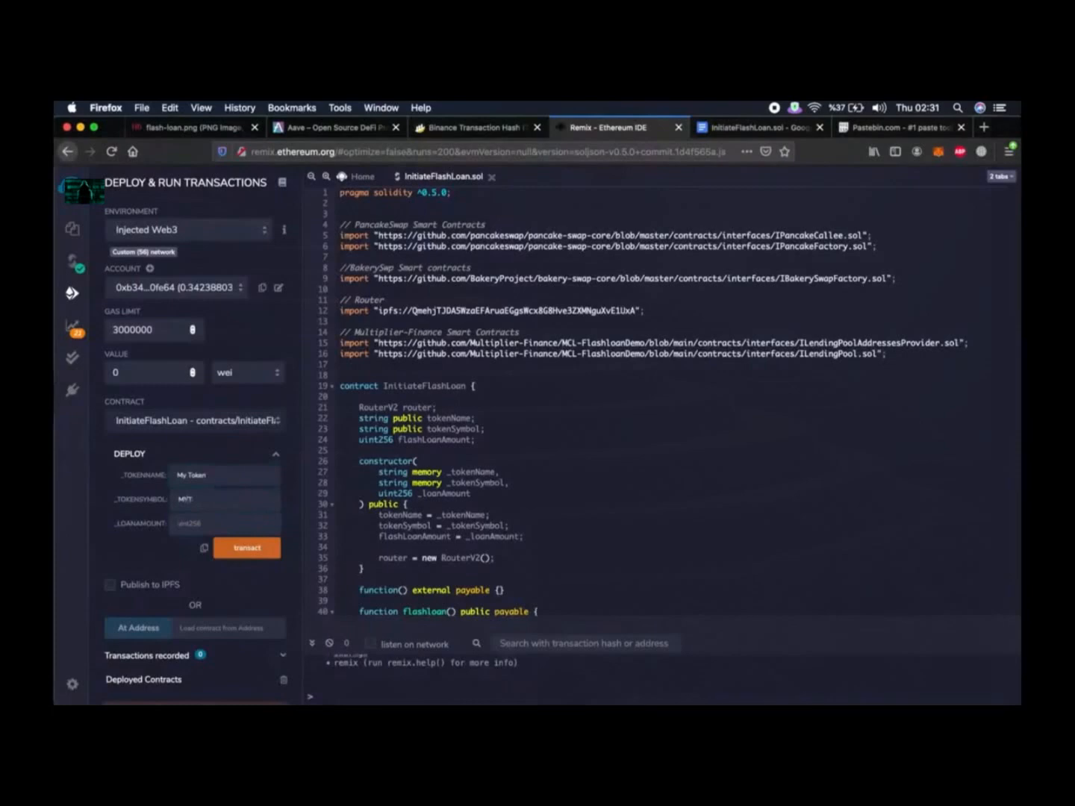
pyautogui.click(224, 523)
pyautogui.write('3157')
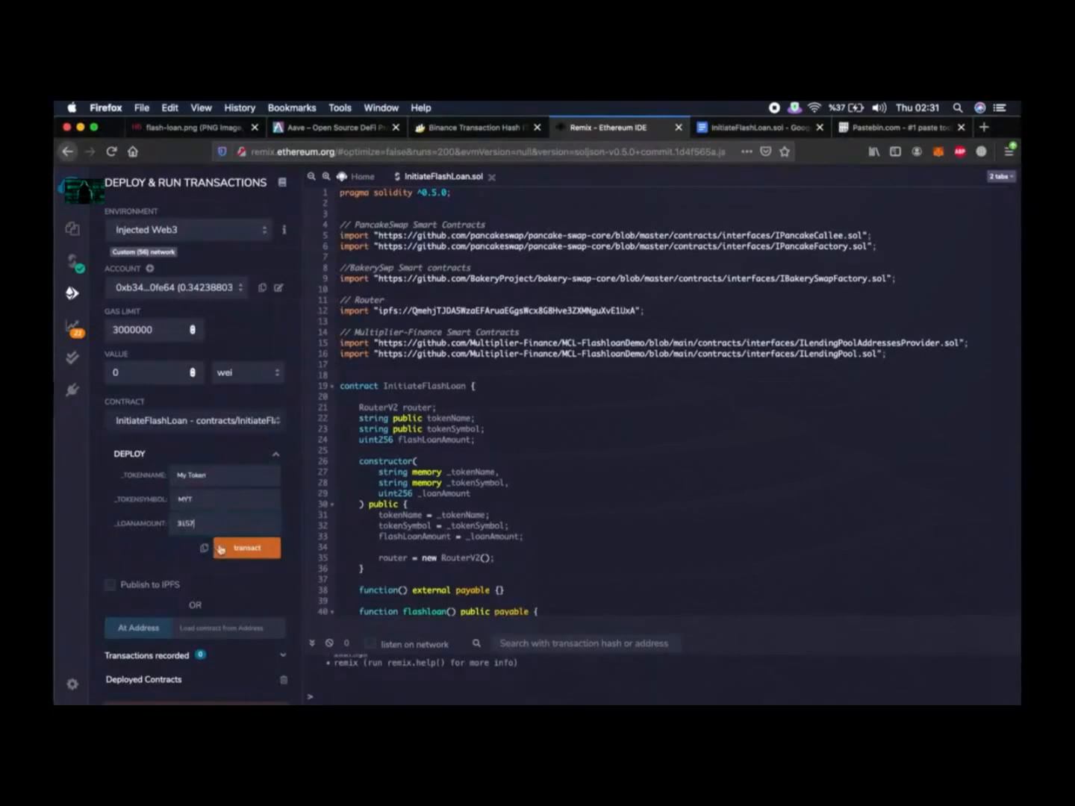
# Step: Deploy InitiateFlashLoan via MetaMask confirmation and copy the deployed contract's address
pyautogui.click(246, 547)
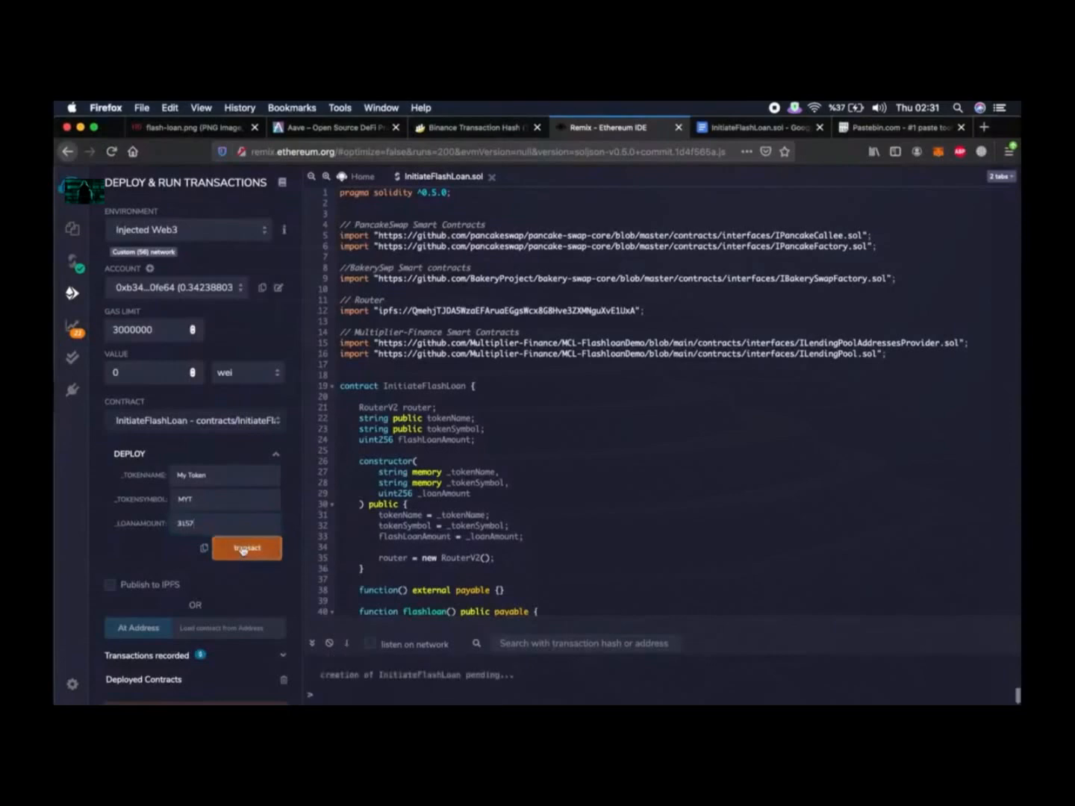
pyautogui.click(247, 547)
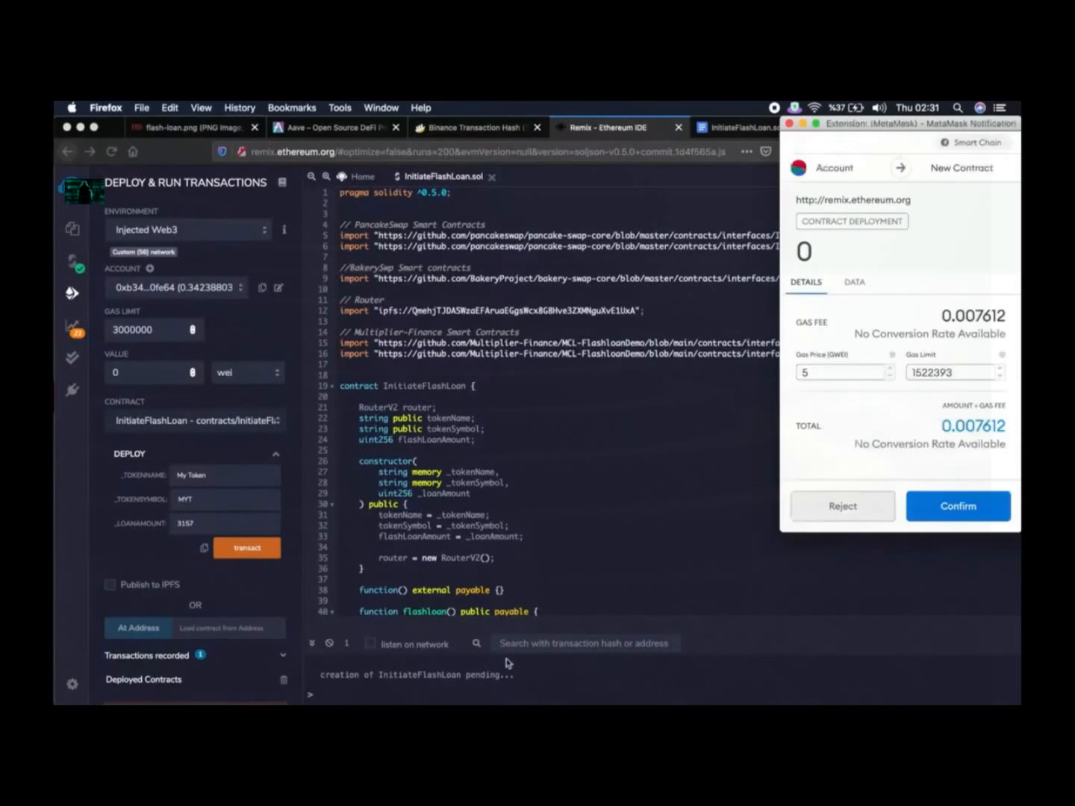
pyautogui.click(958, 505)
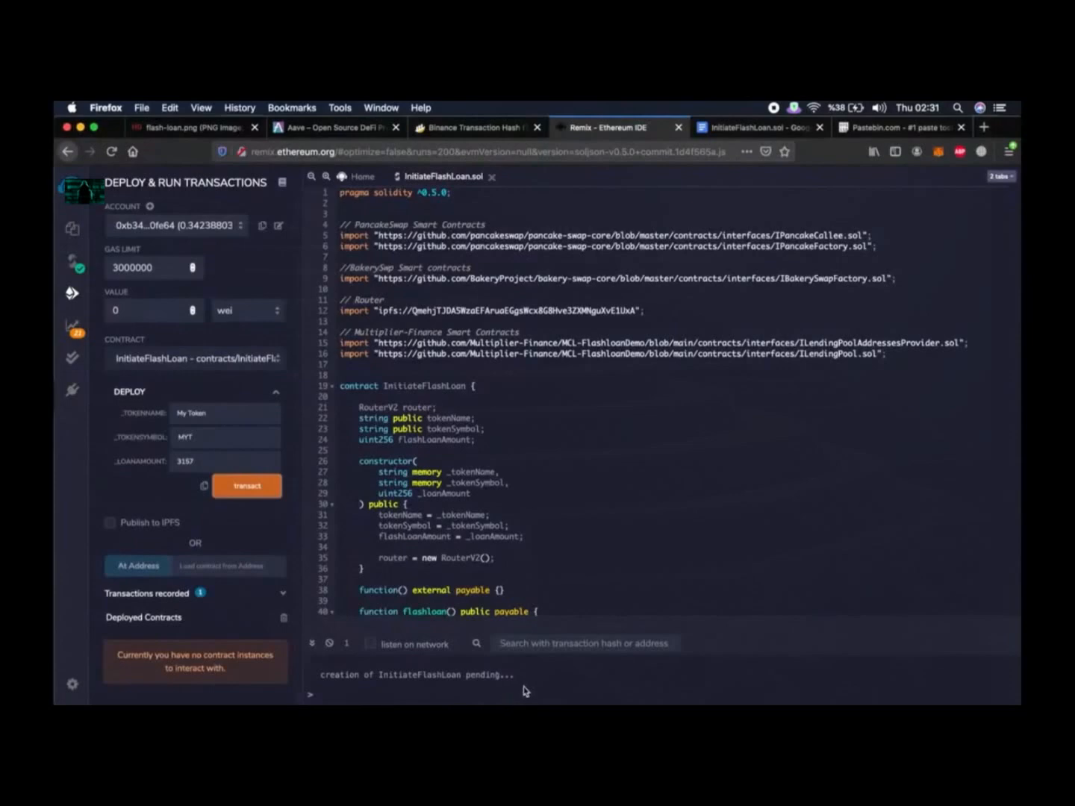
pyautogui.click(246, 485)
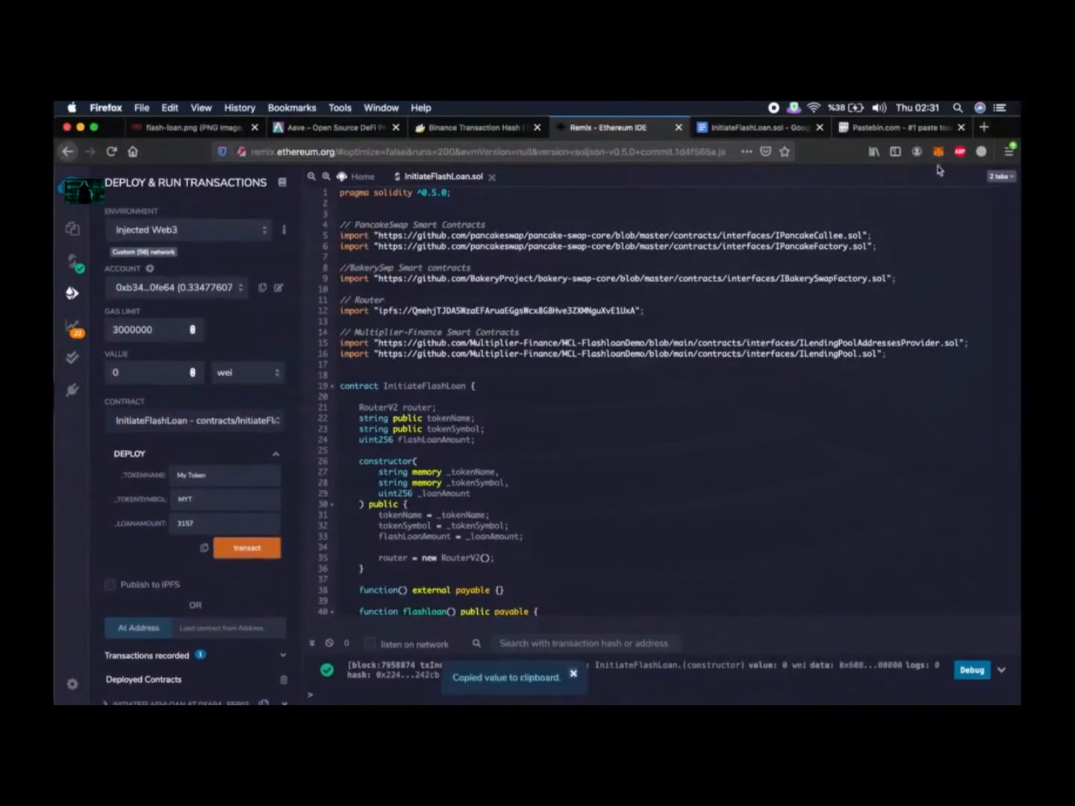
# Step: Send 0.2 BNB from the MetaMask wallet to contract address 0xA942...5B03 and confirm
pyautogui.click(938, 152)
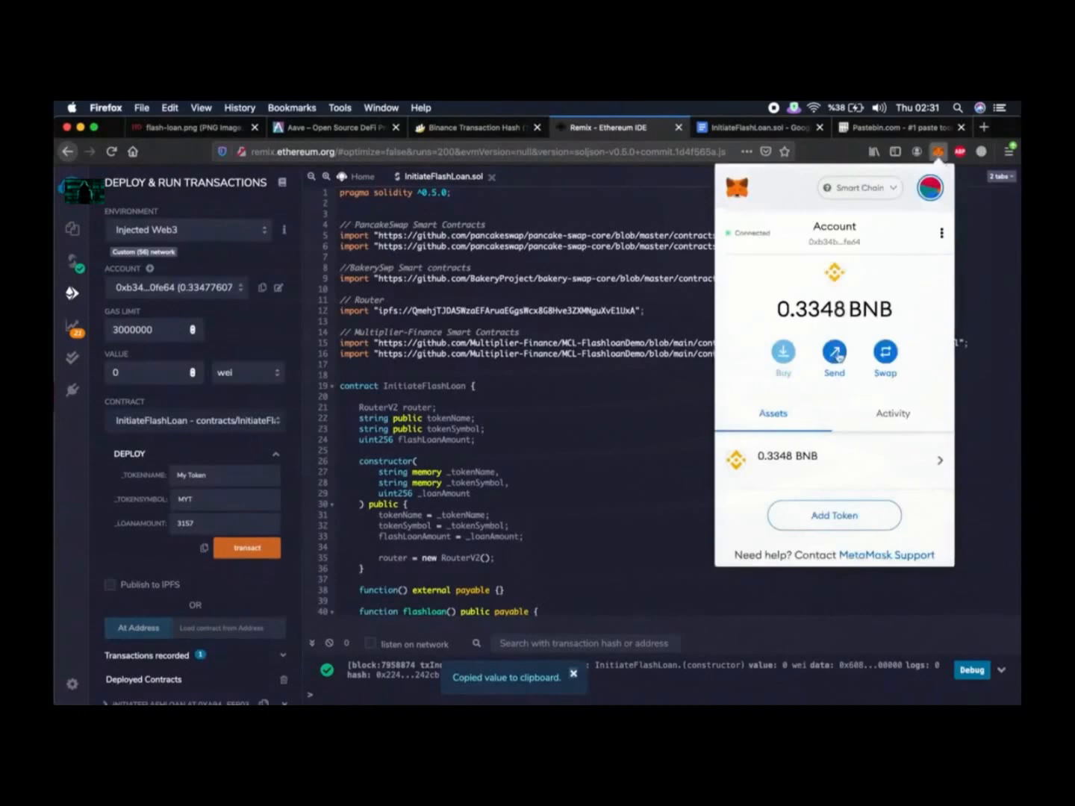
pyautogui.click(833, 358)
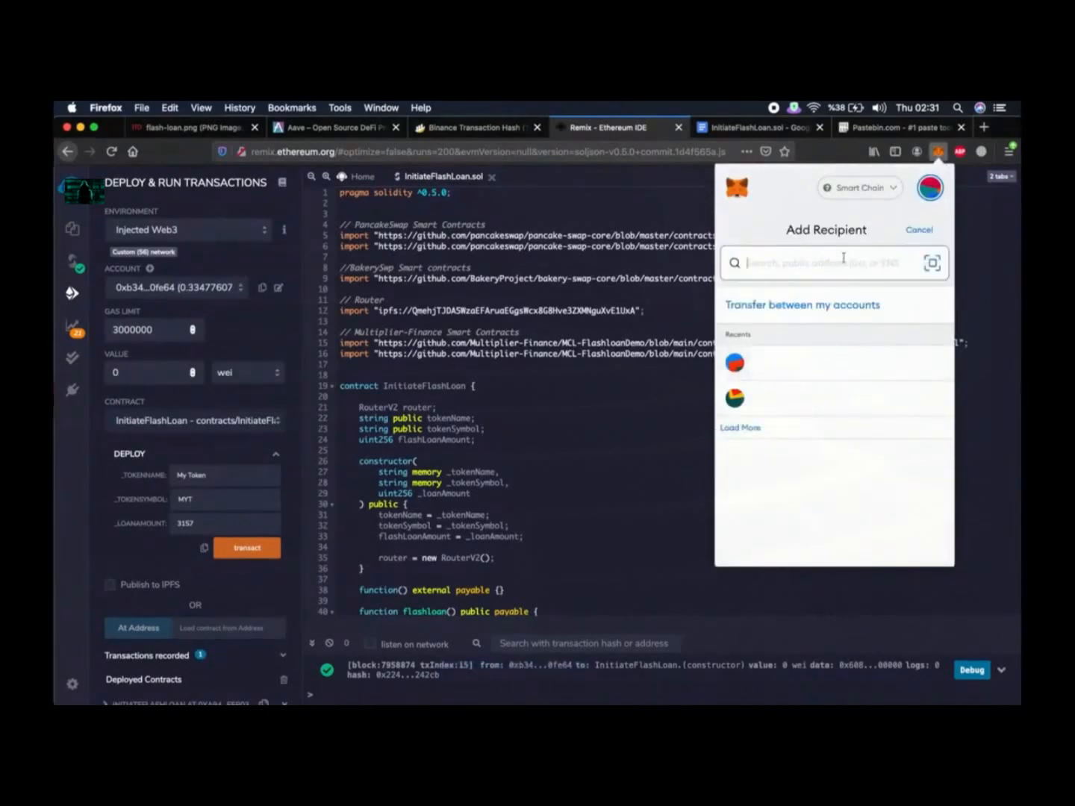
pyautogui.write('0xA942...5B03')
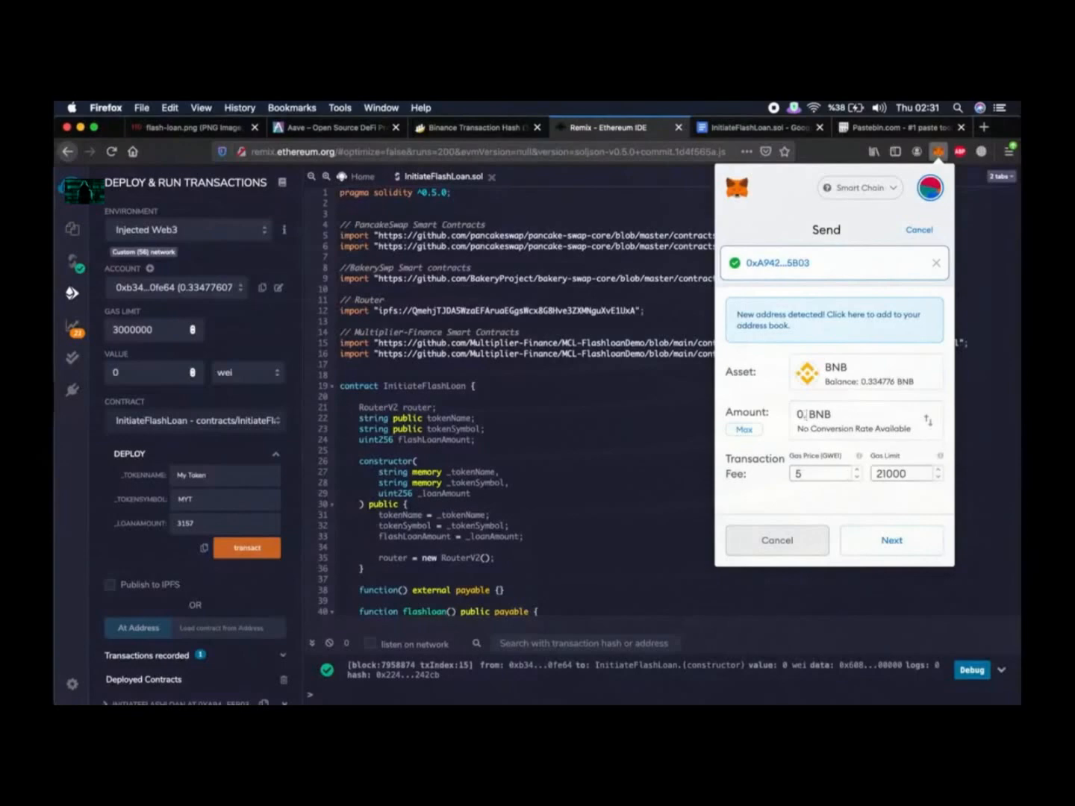
pyautogui.write('0.2')
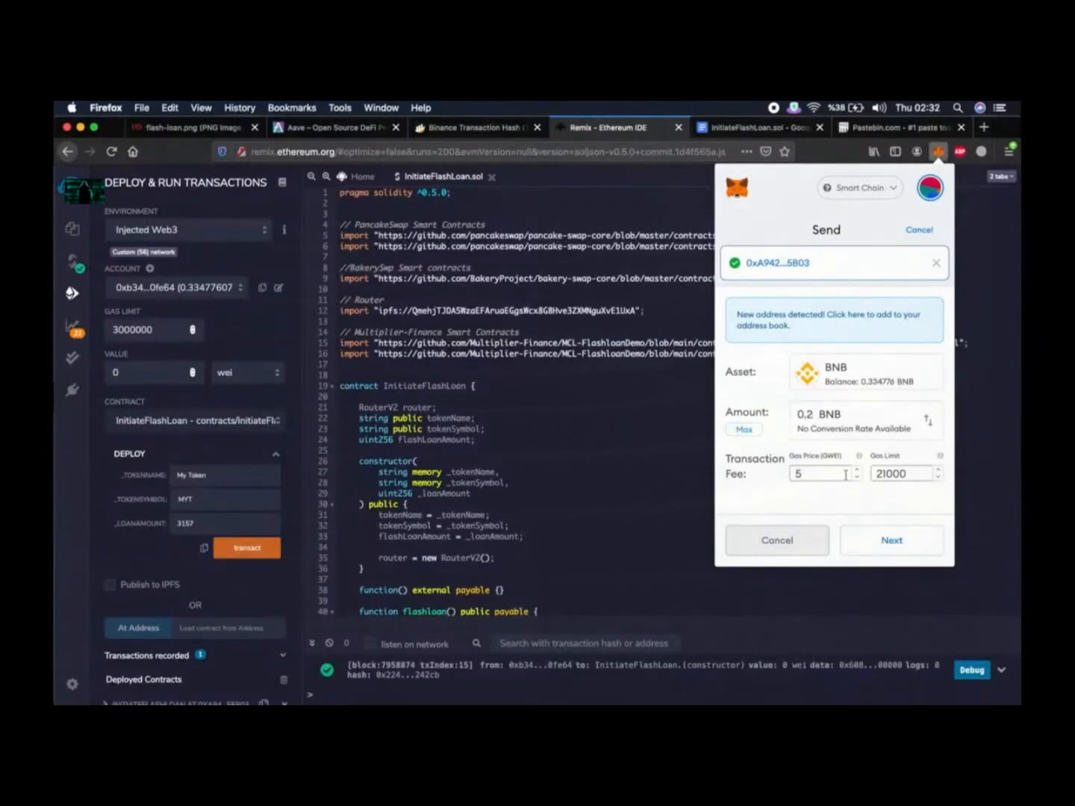
pyautogui.moveTo(830, 473)
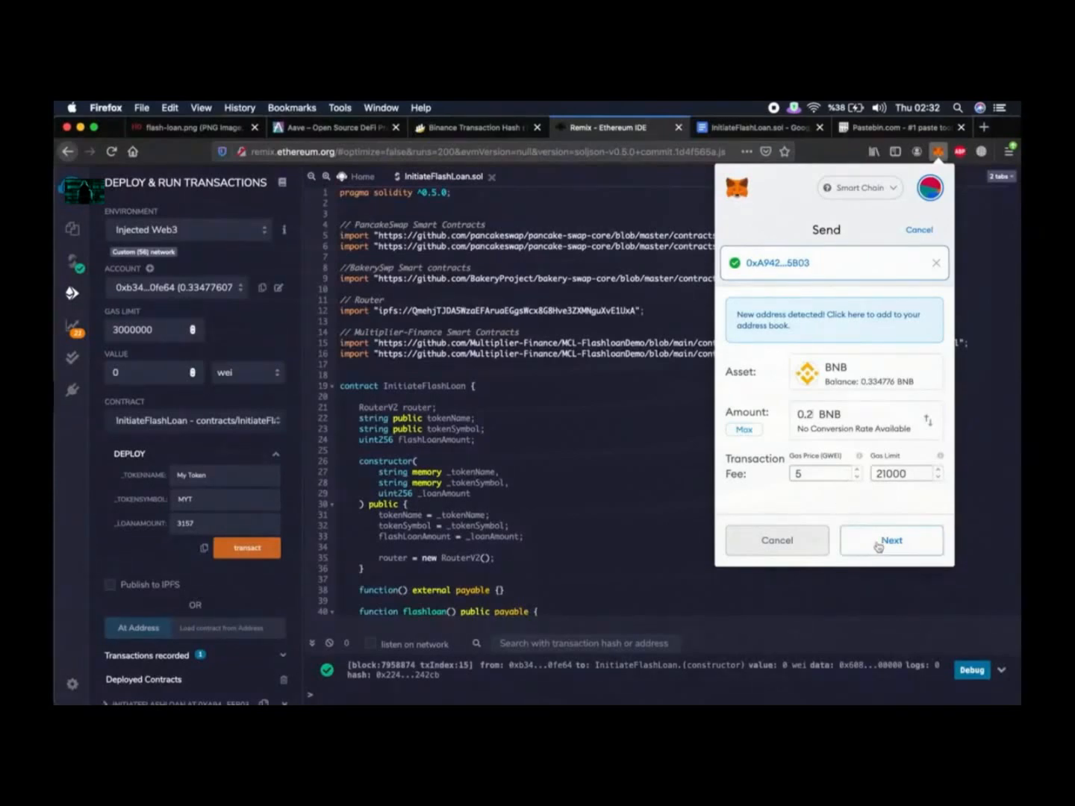
pyautogui.click(890, 541)
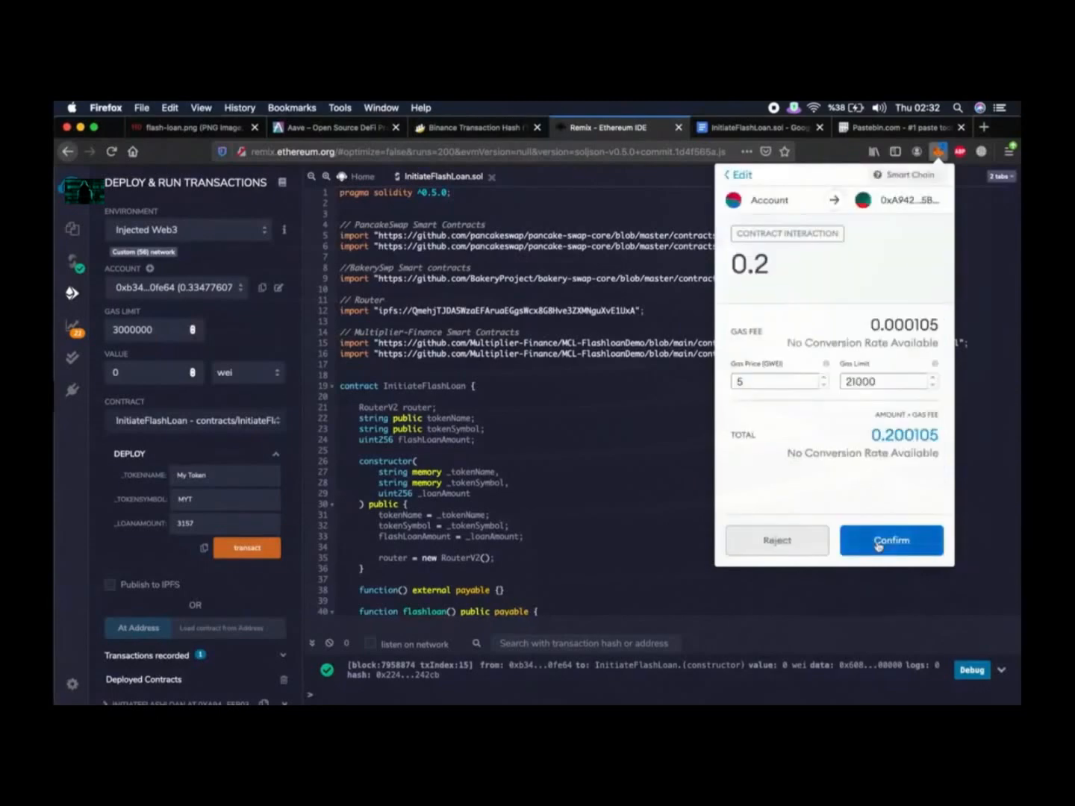
pyautogui.click(890, 541)
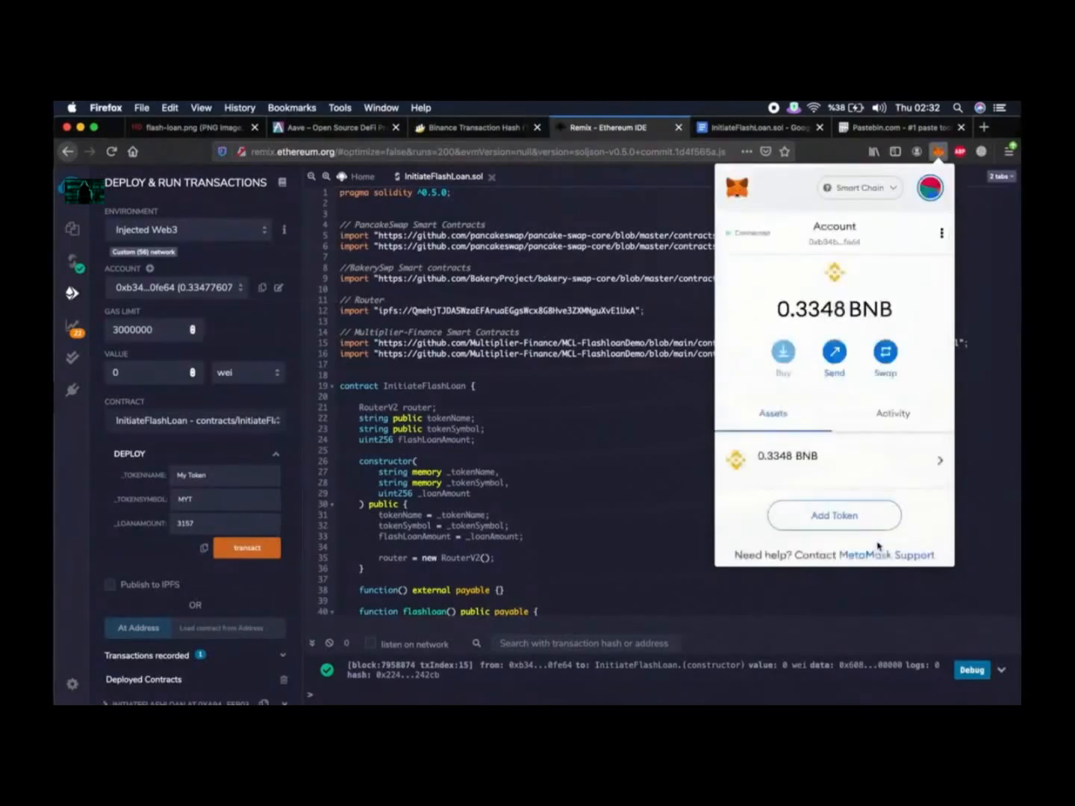
pyautogui.moveTo(689, 433)
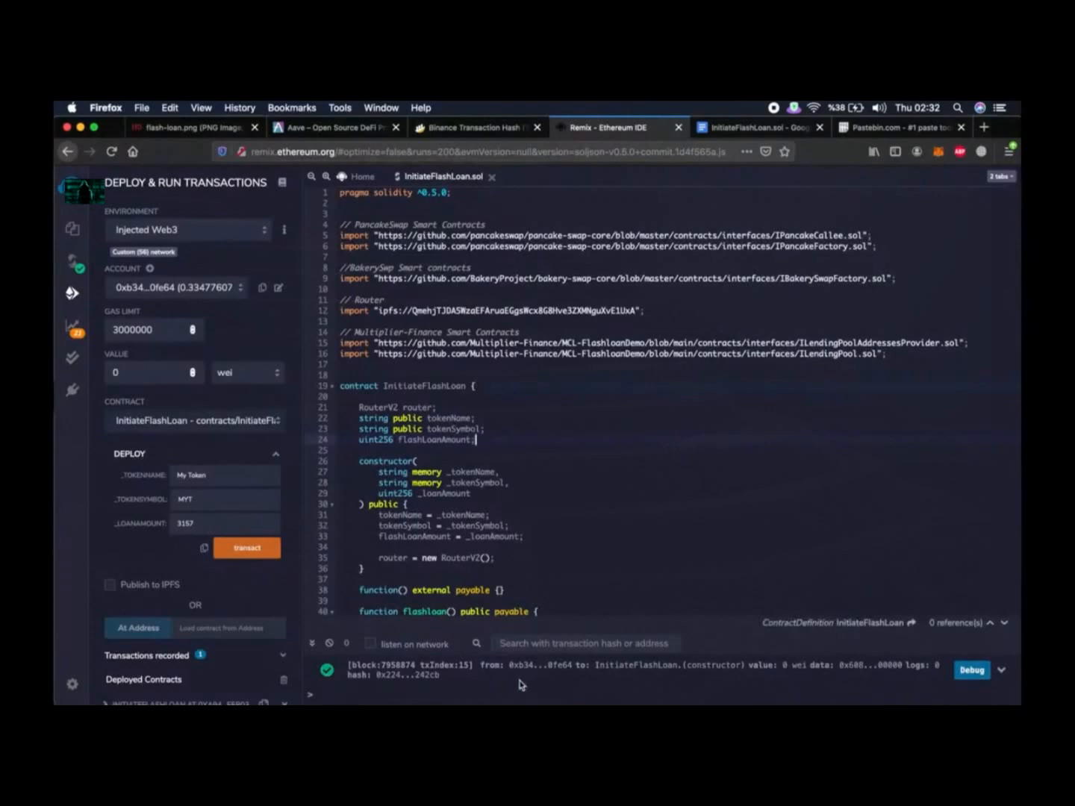
pyautogui.moveTo(483, 678)
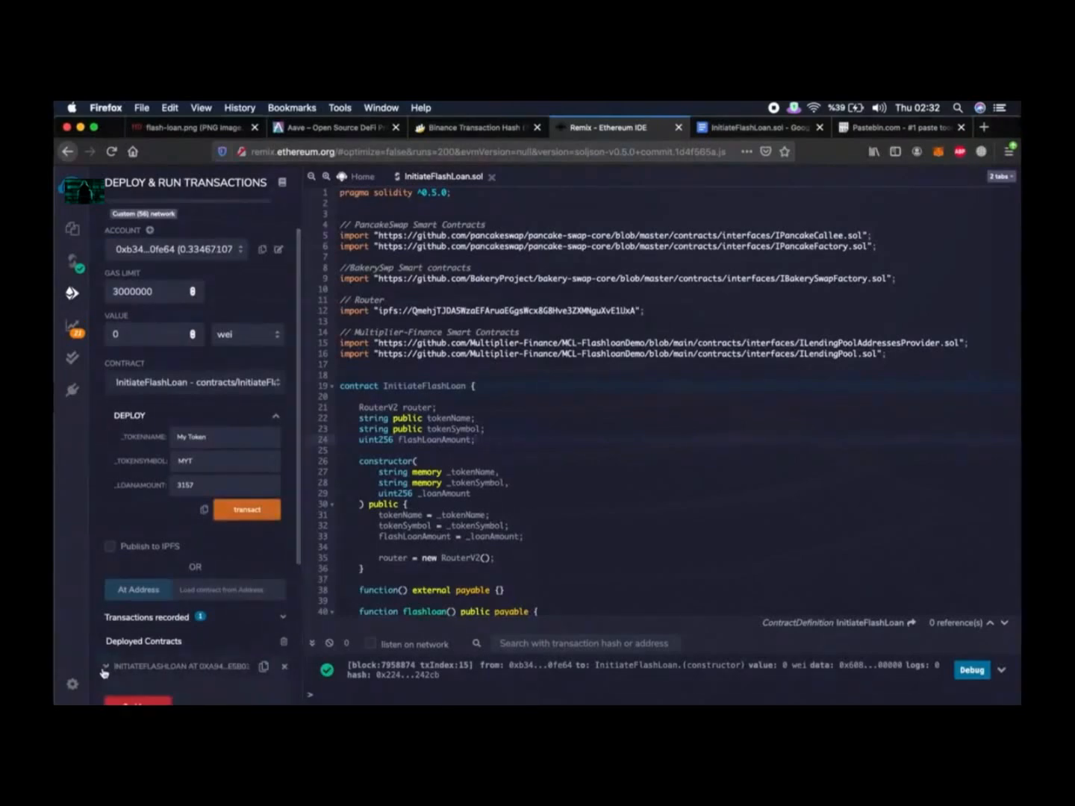
# Step: Expand the deployed INITIATEFLASHLOAN instance under Deployed Contracts to show its functions
pyautogui.click(105, 666)
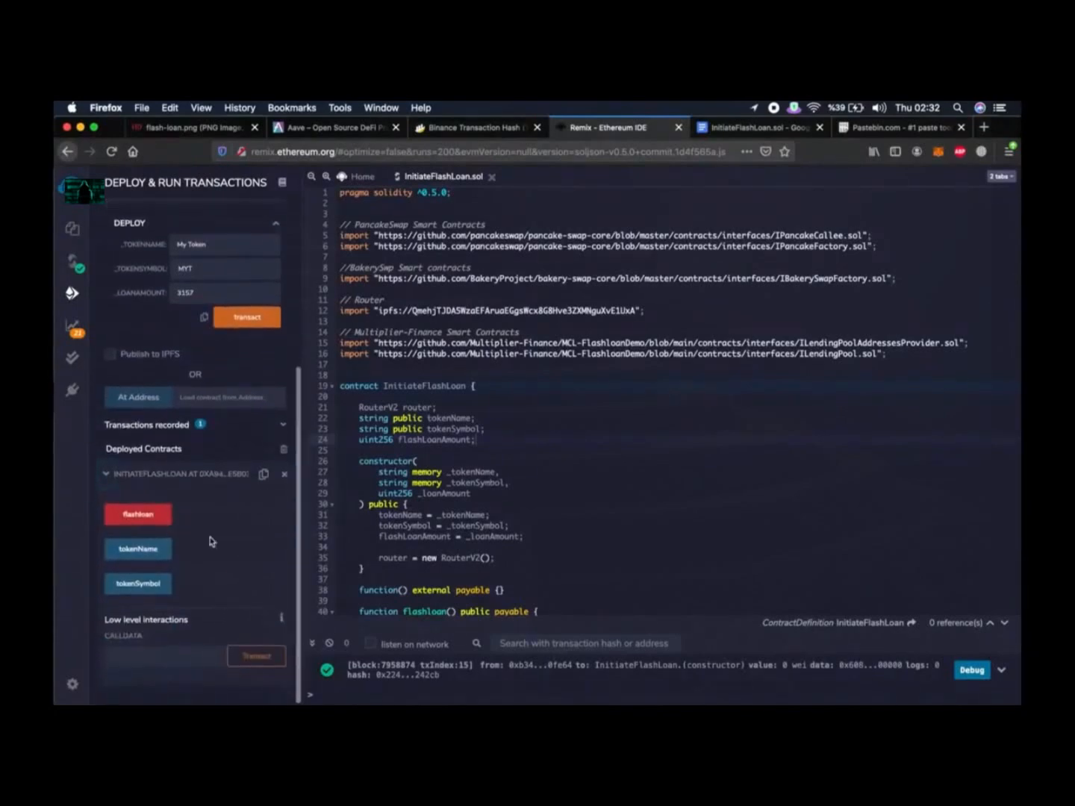
pyautogui.moveTo(148, 515)
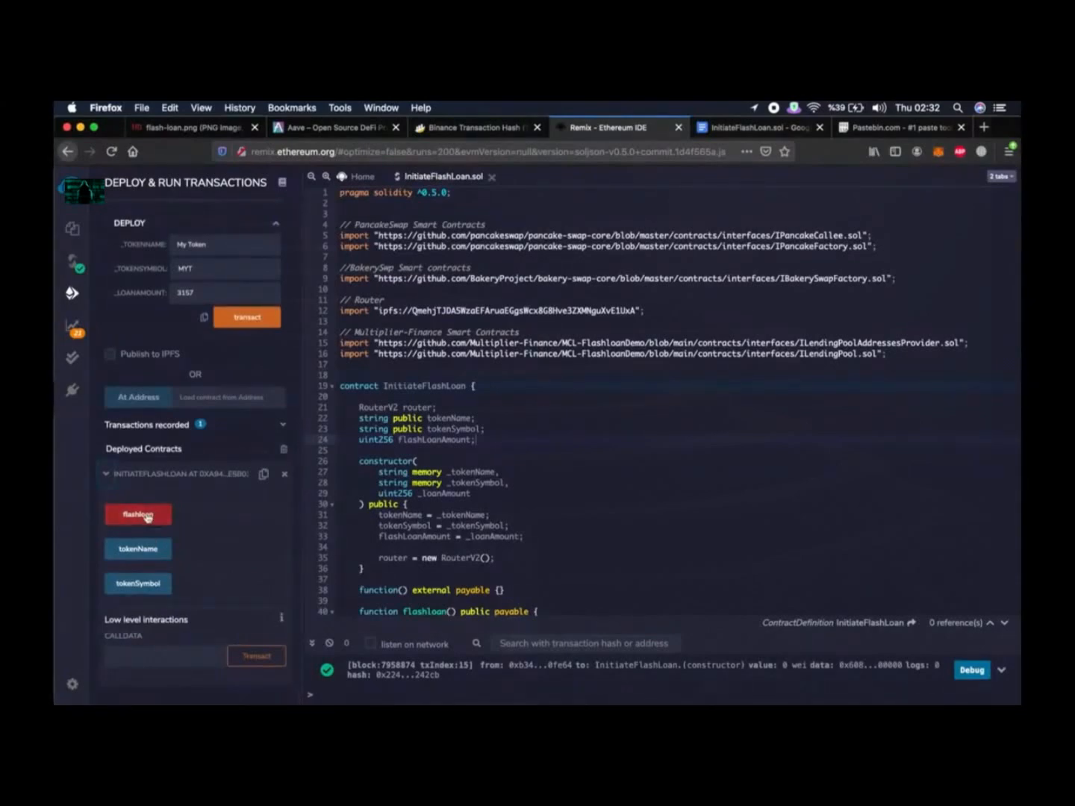
# Step: Call the contract's flashloan function and confirm the transaction in MetaMask
pyautogui.click(138, 514)
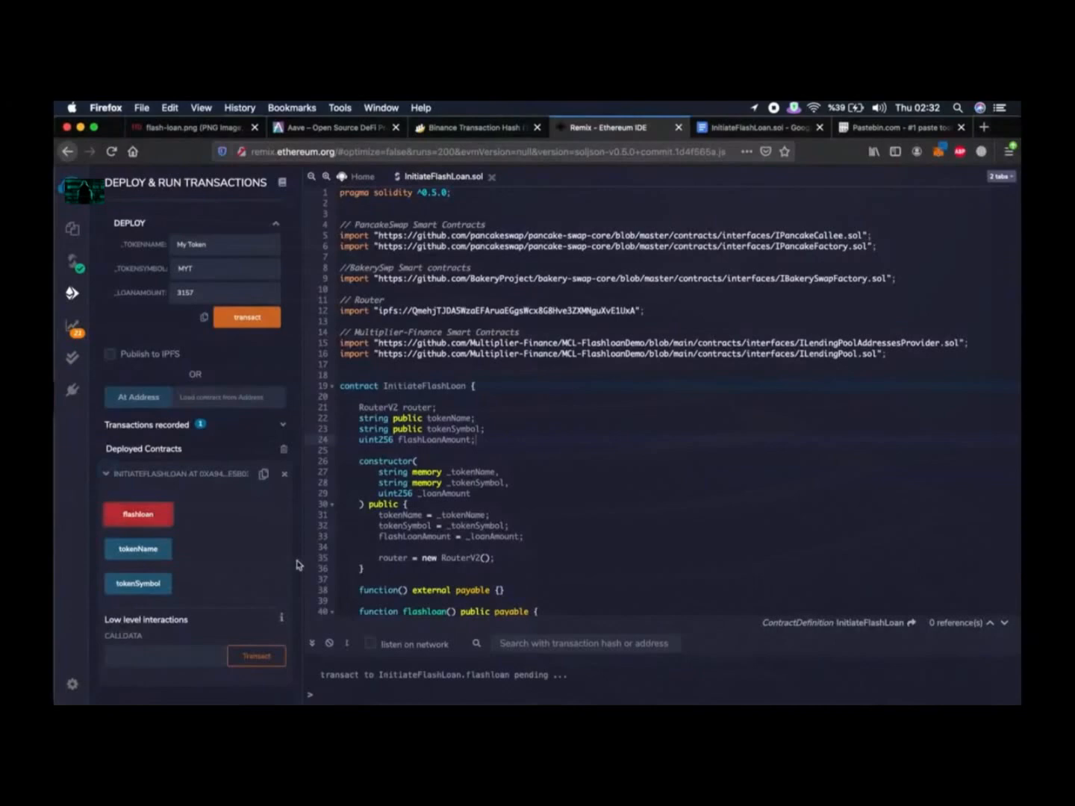
pyautogui.click(137, 513)
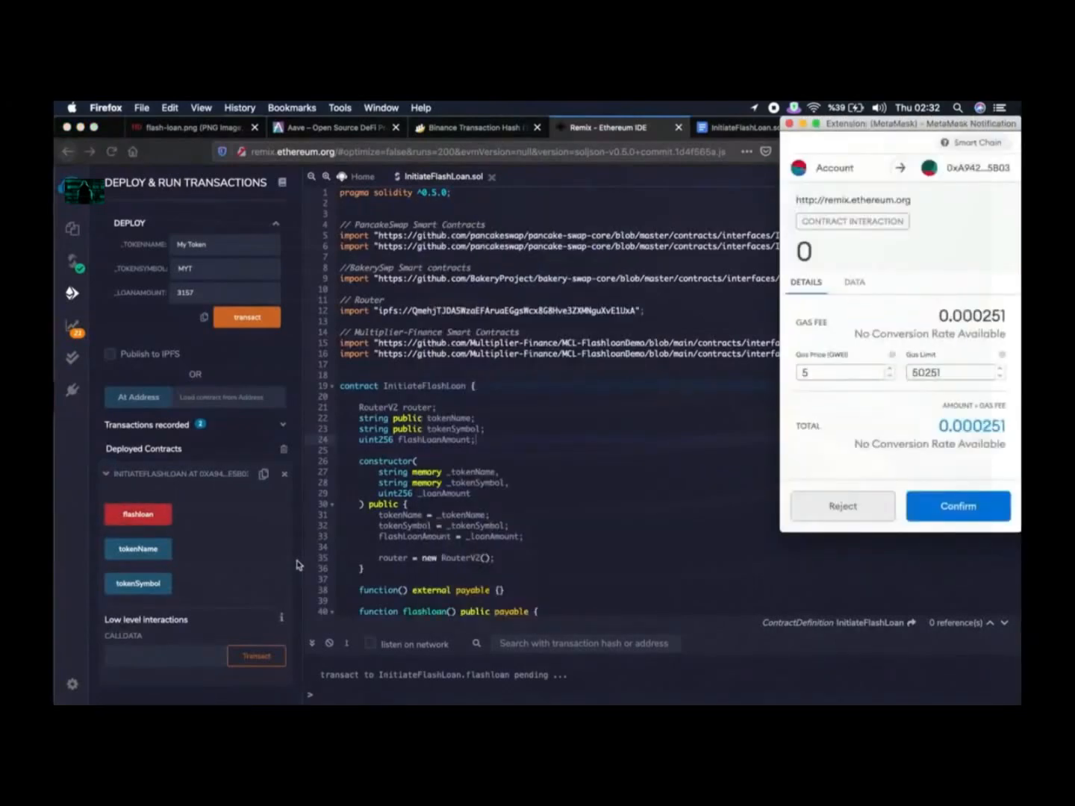
pyautogui.moveTo(302, 564)
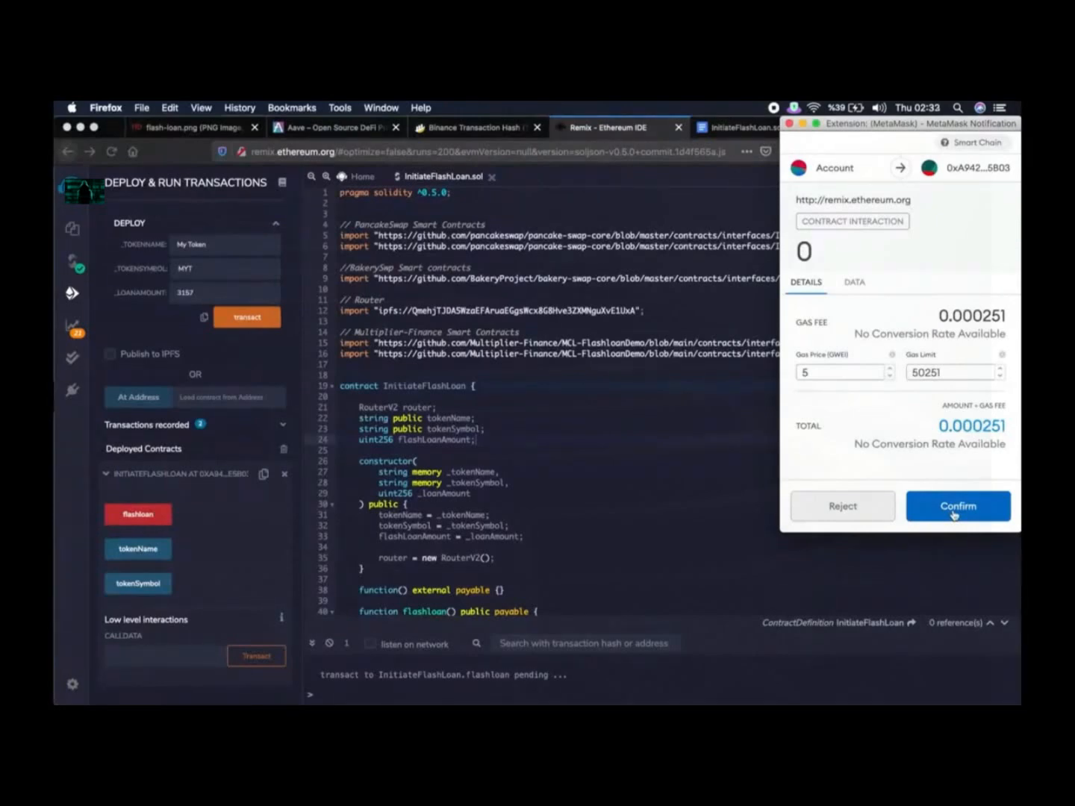
pyautogui.click(959, 506)
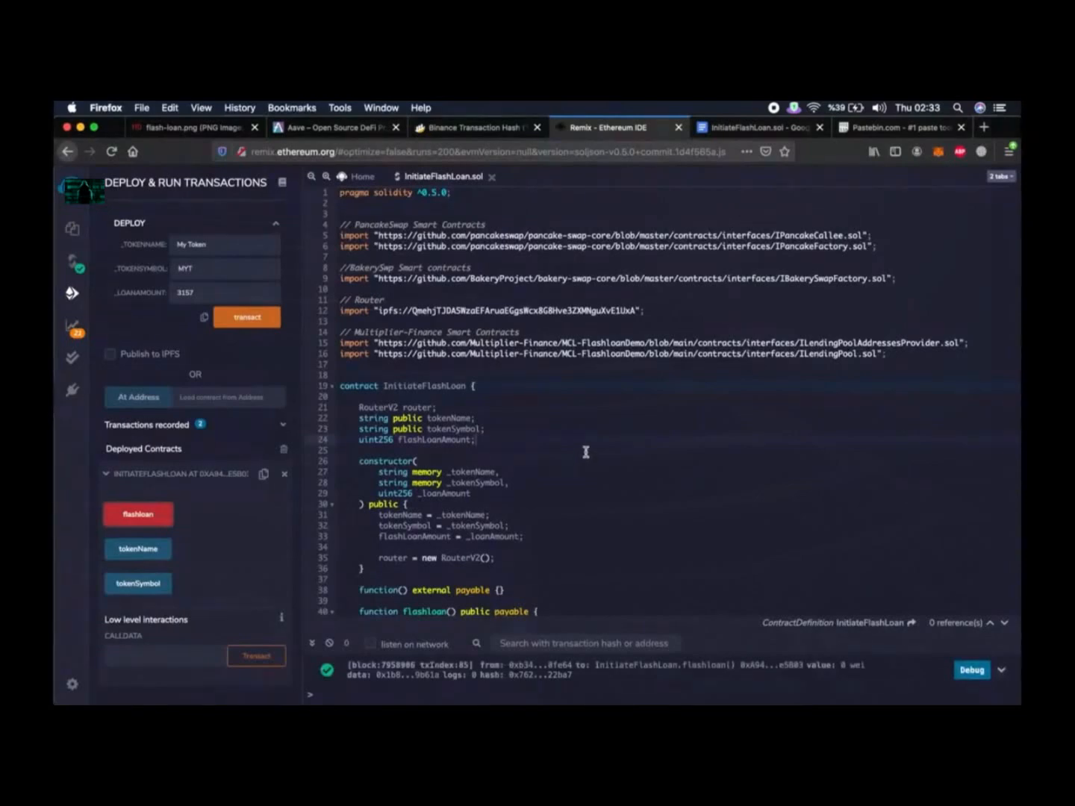
pyautogui.moveTo(878, 215)
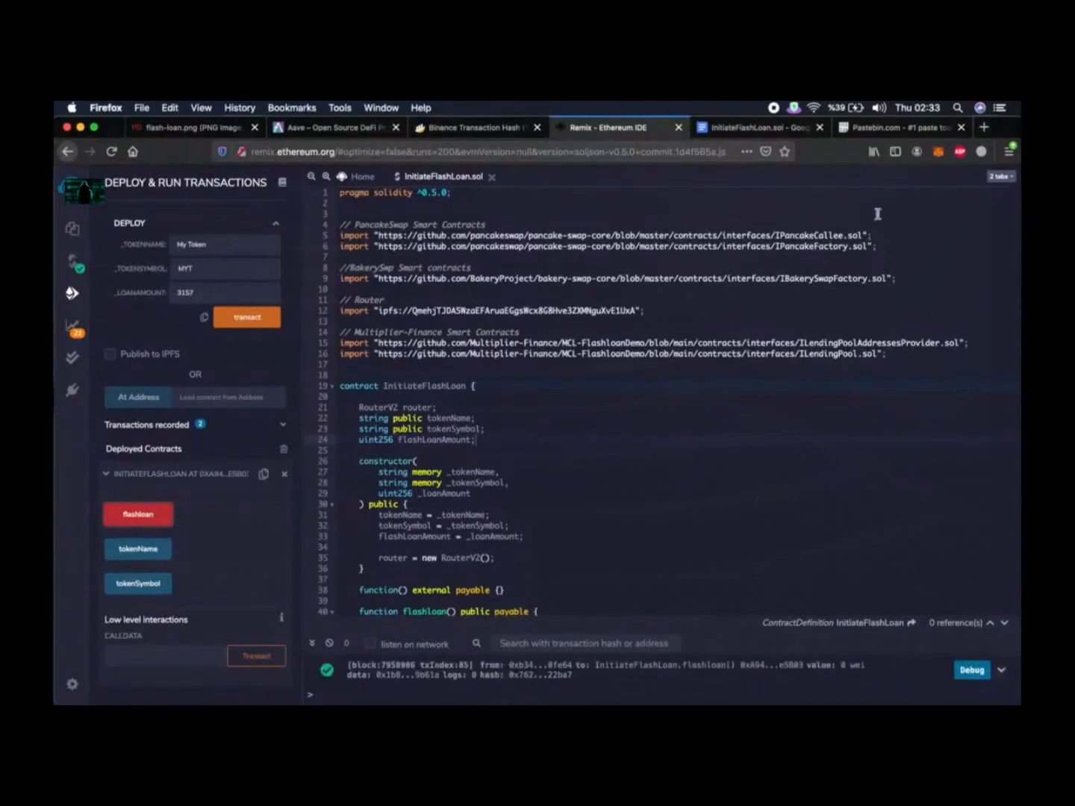
pyautogui.click(939, 152)
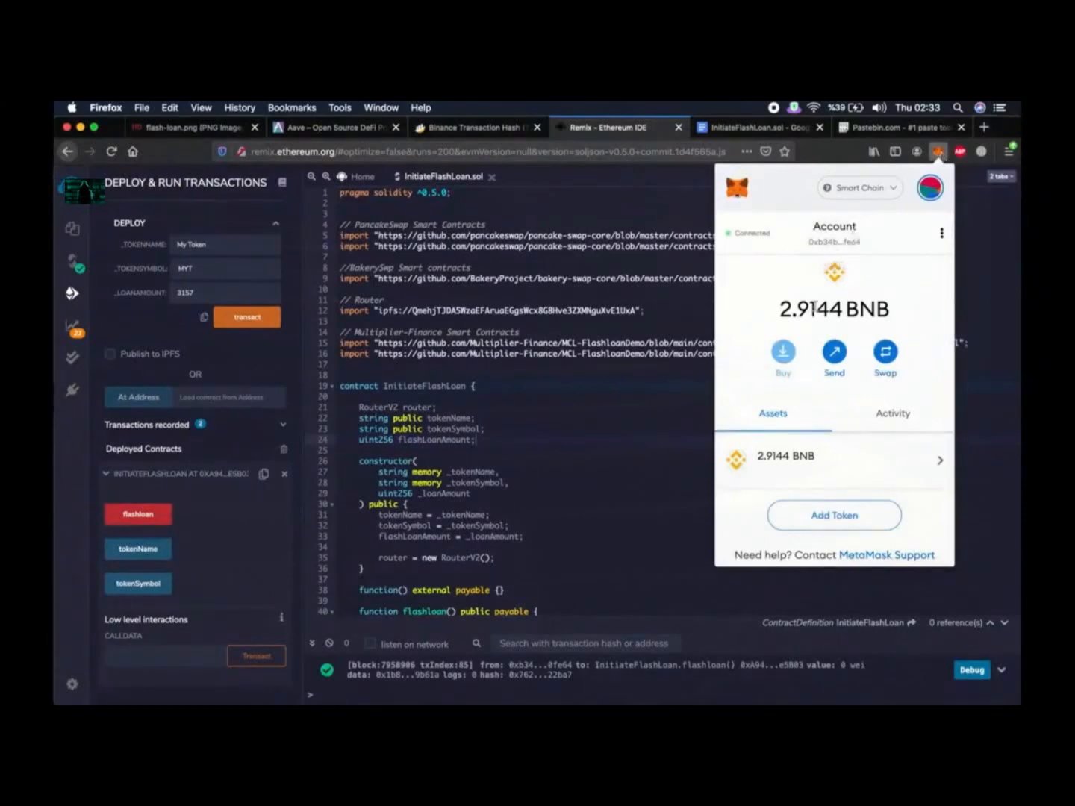
pyautogui.moveTo(833, 308)
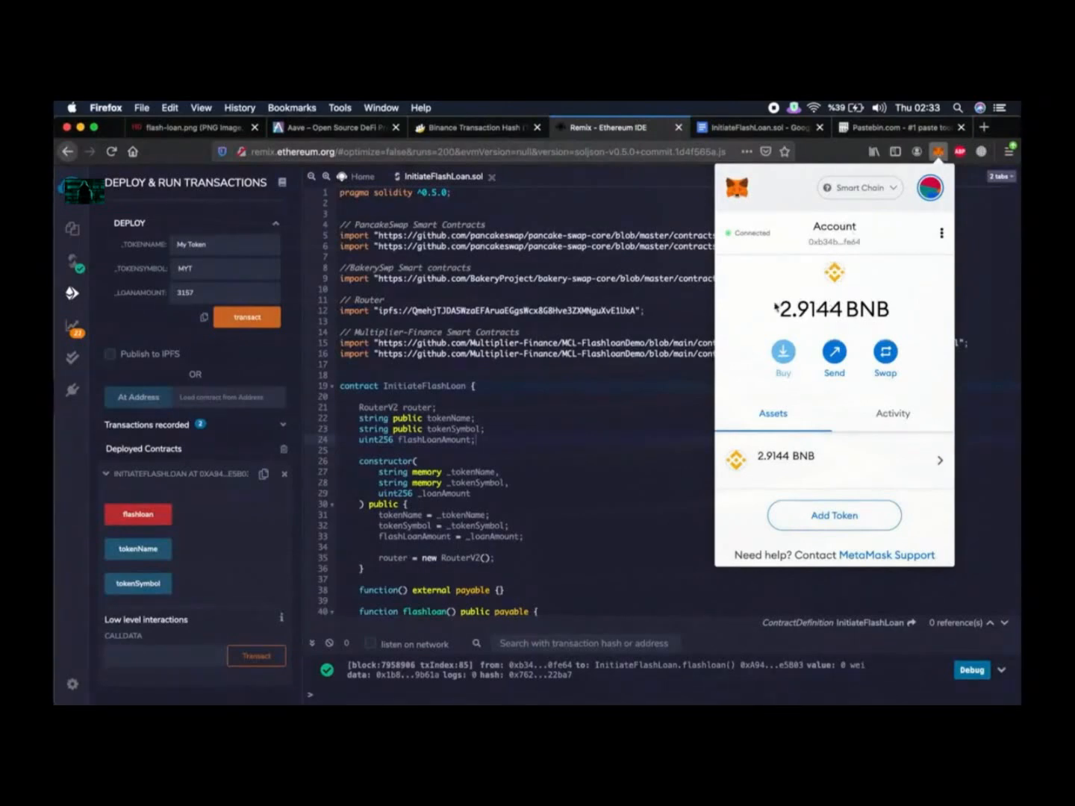
pyautogui.moveTo(782, 318)
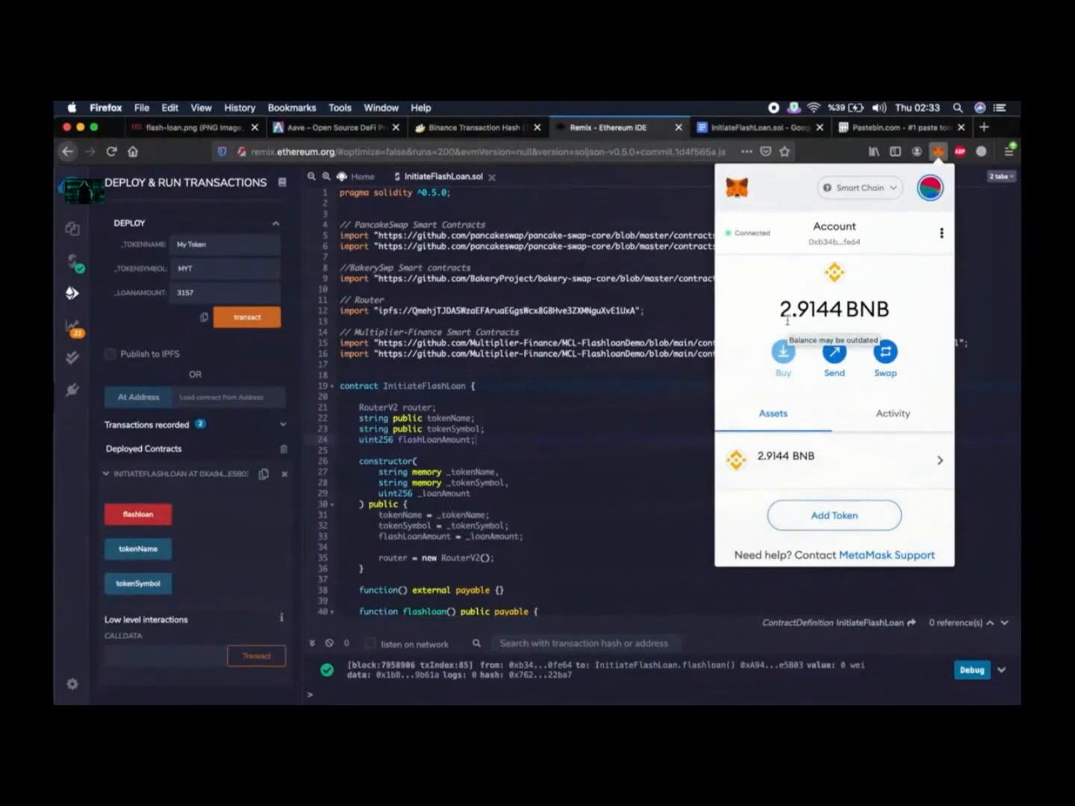
pyautogui.moveTo(419, 364)
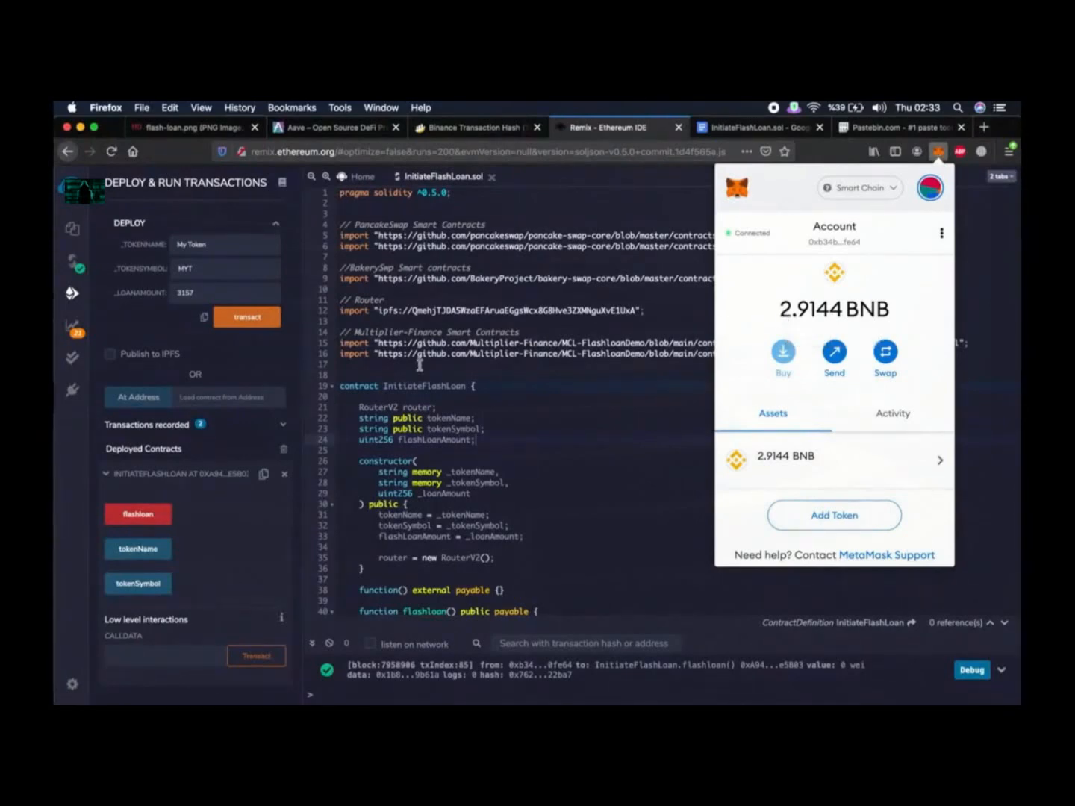
pyautogui.click(937, 153)
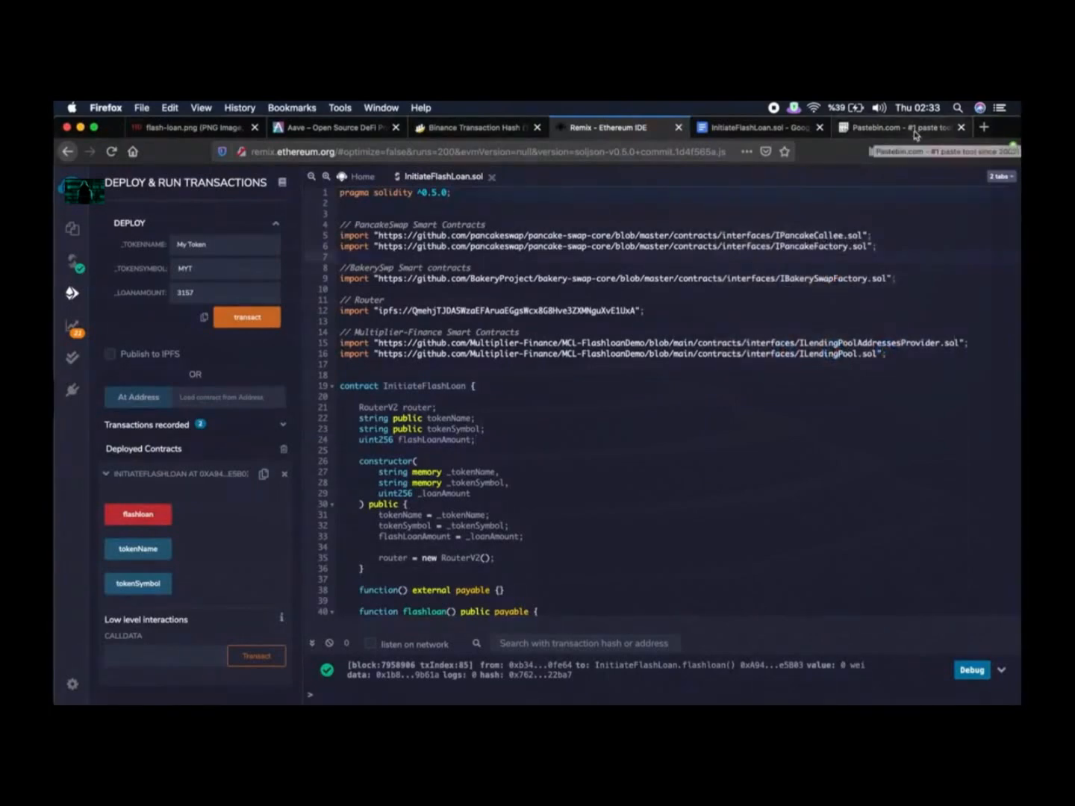
# Step: Read the Pastebin paste describing the 3,157 BNB flash loan arbitrage and its 2–4 BNB gain
pyautogui.click(889, 127)
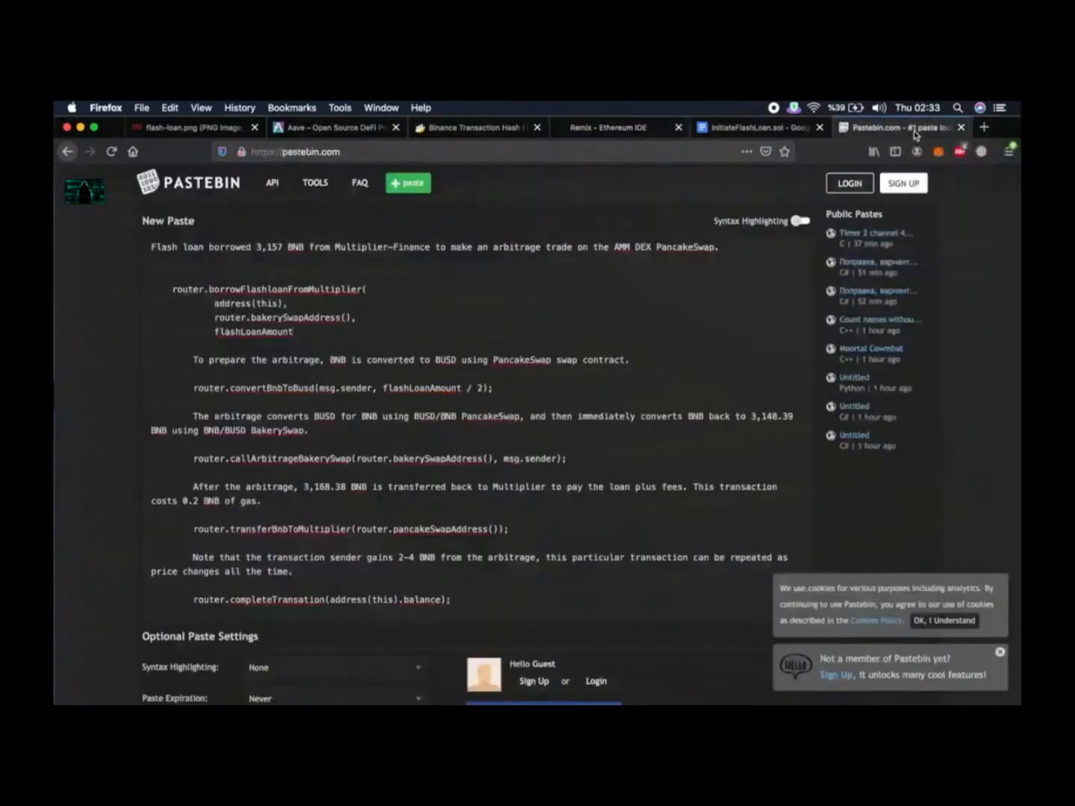
pyautogui.moveTo(189, 263)
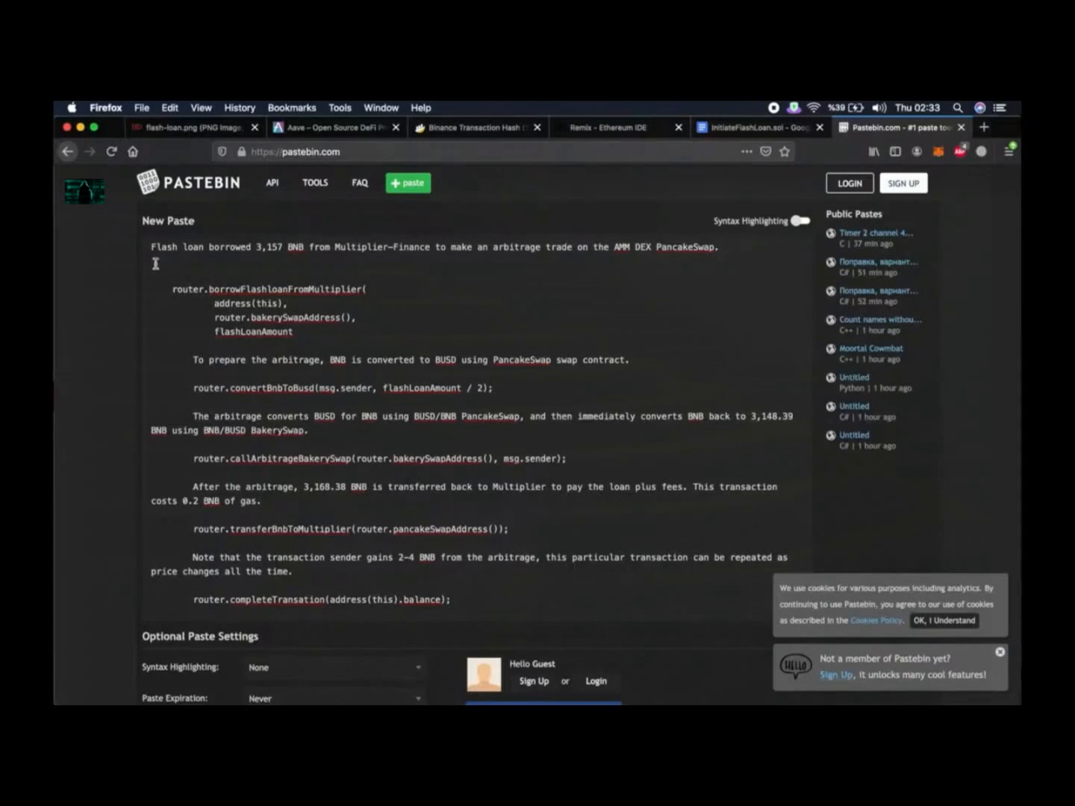
pyautogui.moveTo(430, 246); pyautogui.dragTo(567, 246)
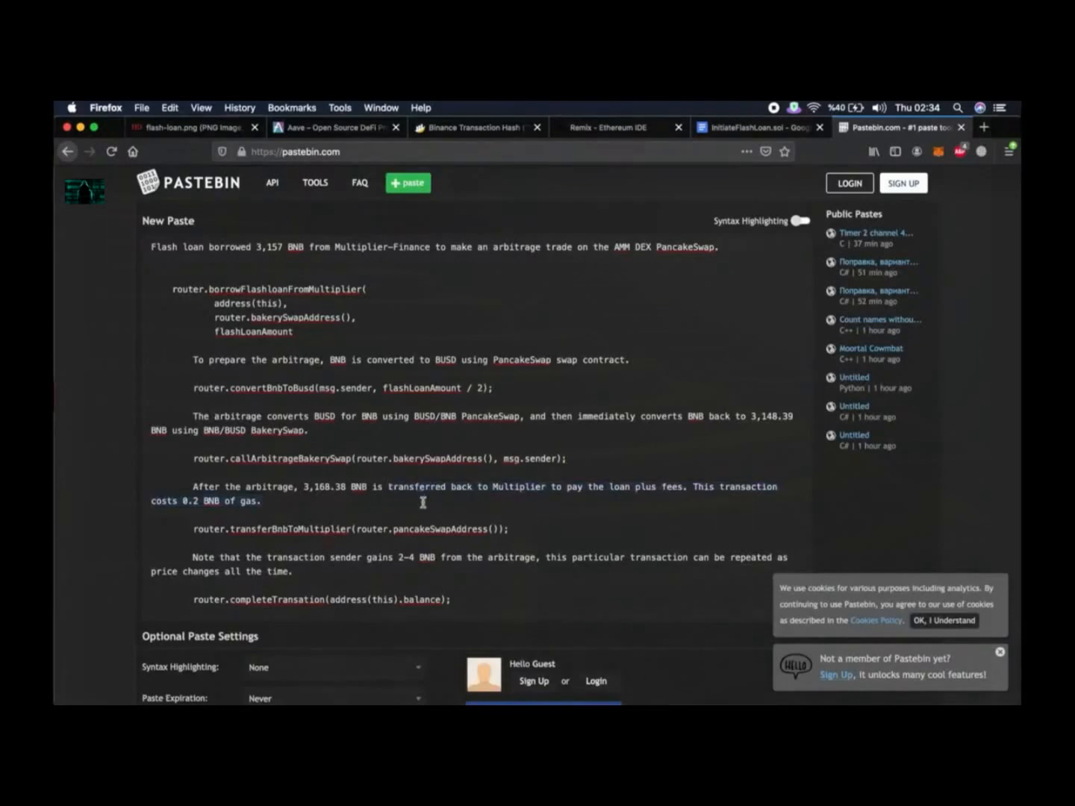
pyautogui.click(263, 502)
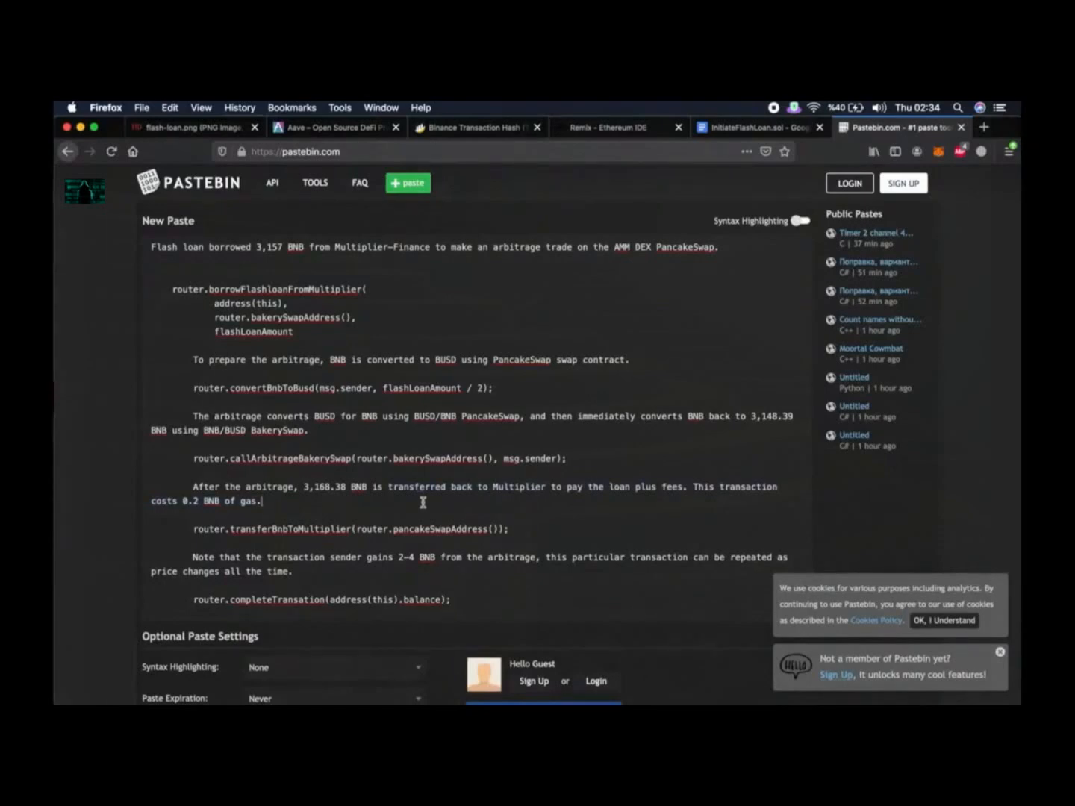
pyautogui.moveTo(212, 531)
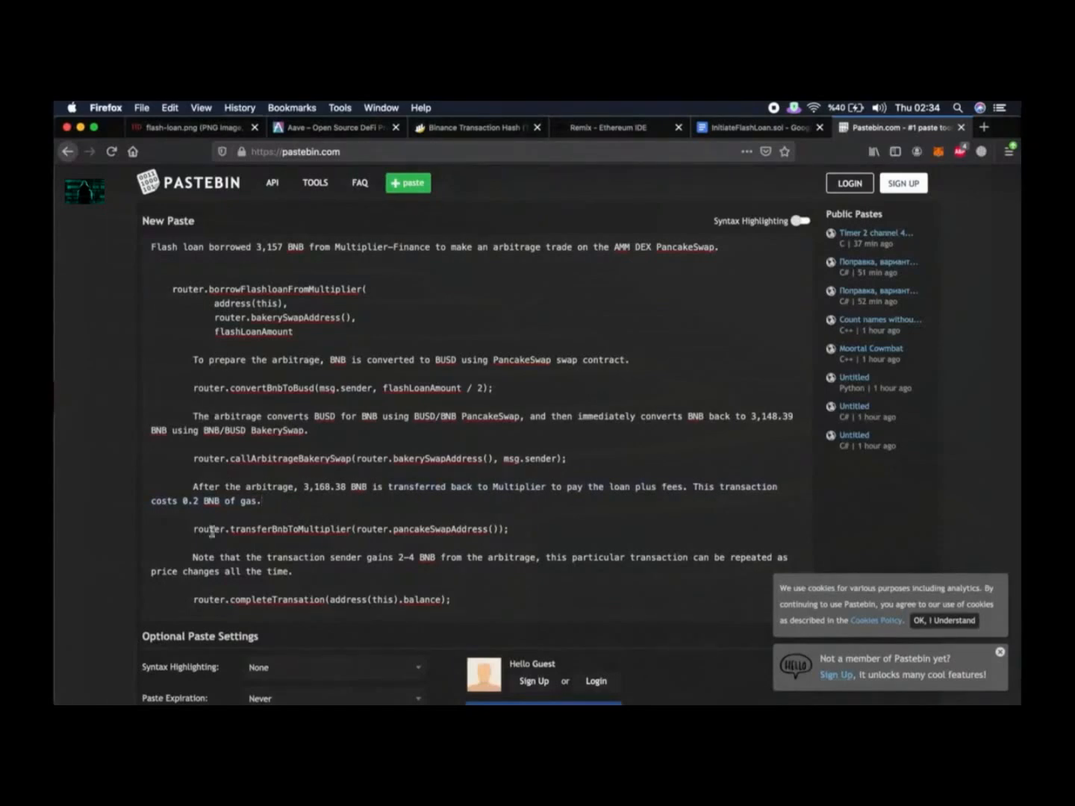
pyautogui.tripleClick(349, 528)
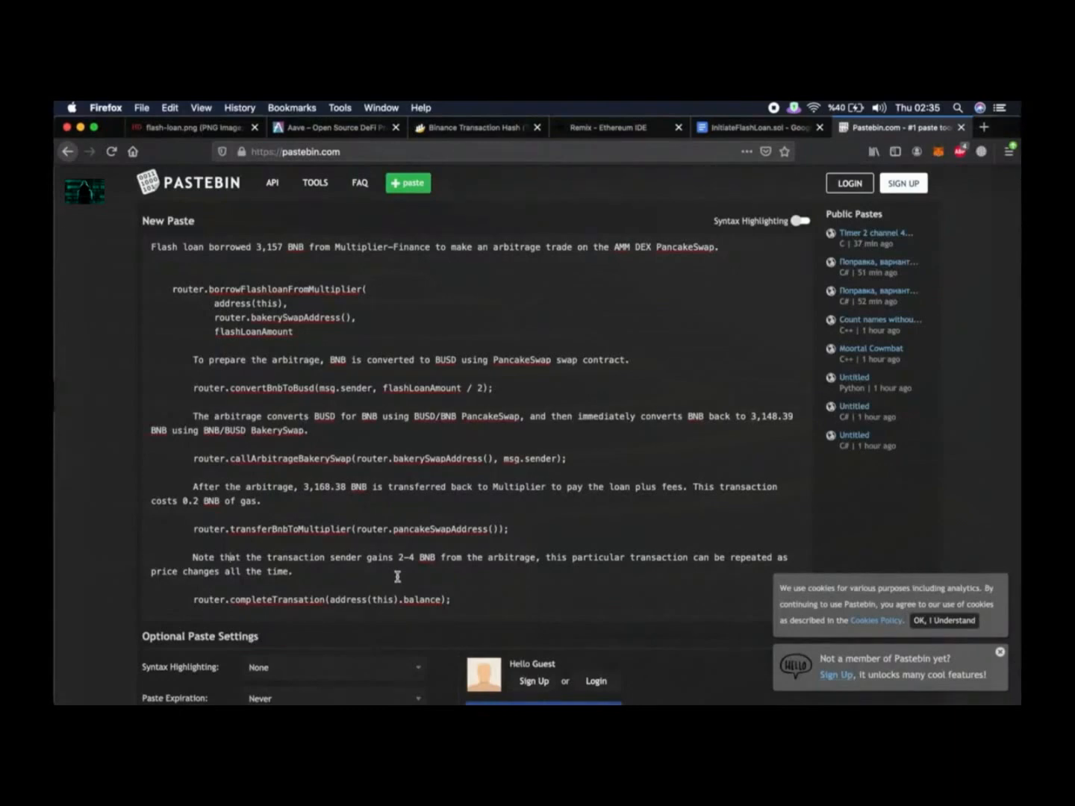
pyautogui.moveTo(646, 117)
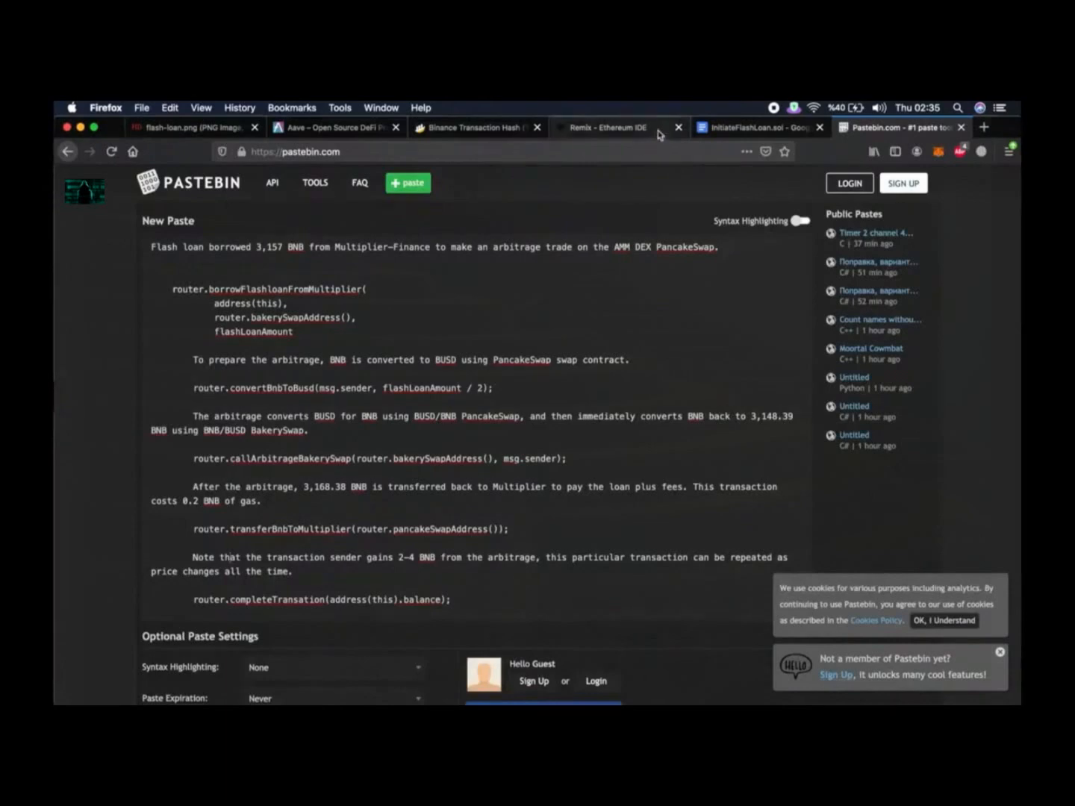
# Step: Switch back to the Remix tab showing InitiateFlashLoan.sol and focus the code editor
pyautogui.click(605, 126)
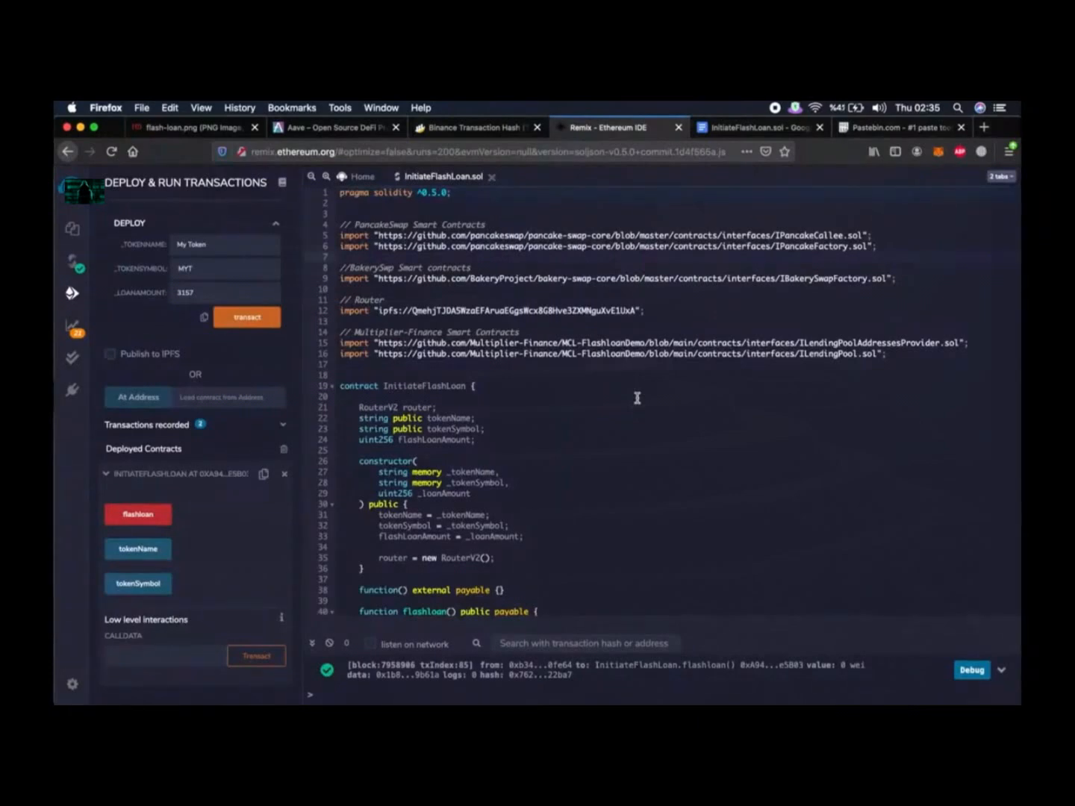
pyautogui.click(341, 257)
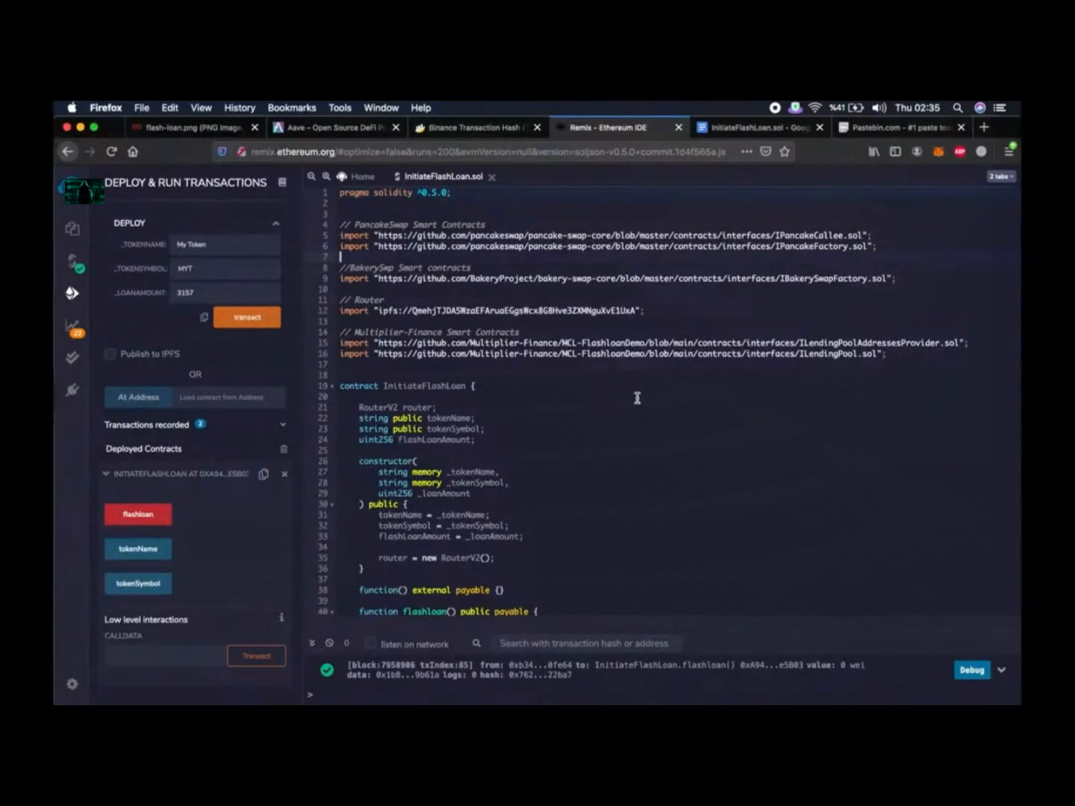